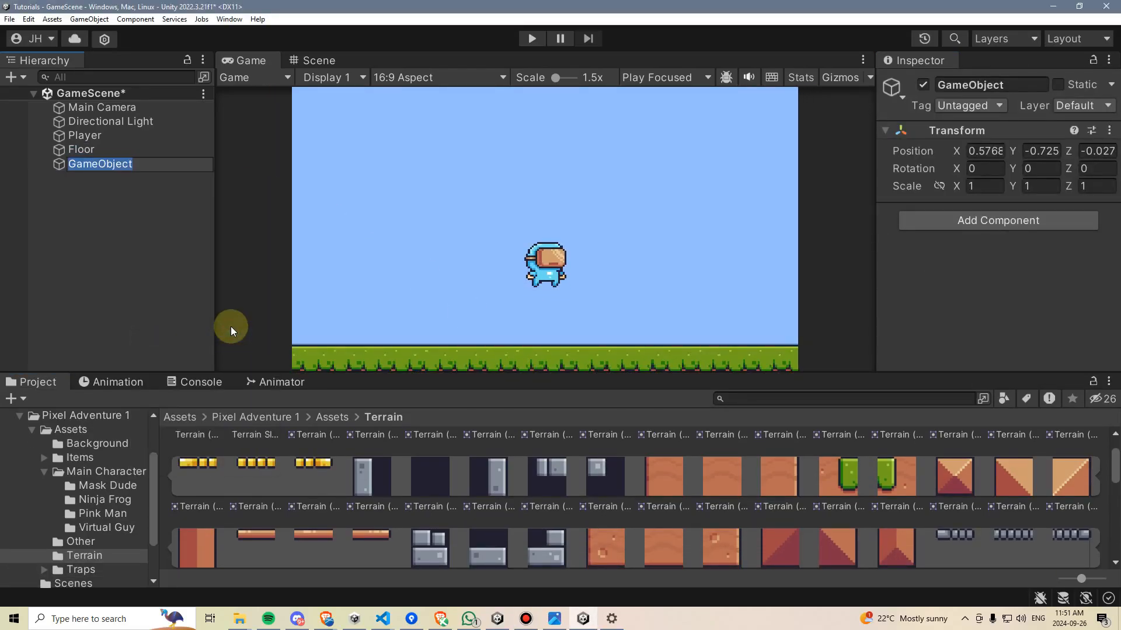
# Rename the object to Wall and give it a Sprite Renderer with a Terrain sprite.
pyautogui.write('Wall')
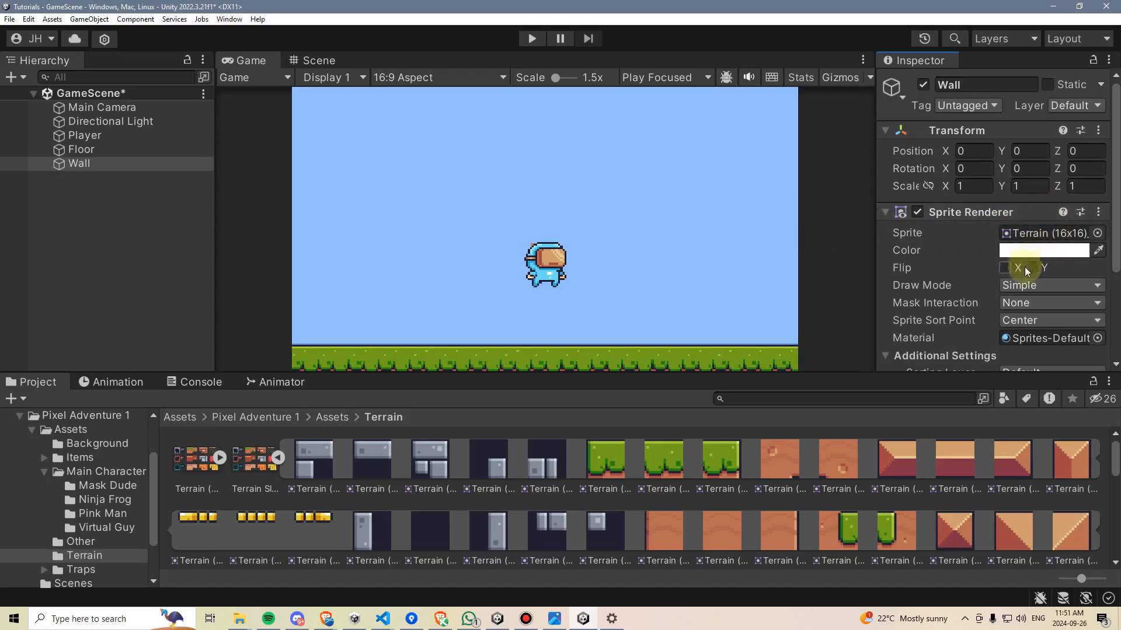
pyautogui.click(1051, 285)
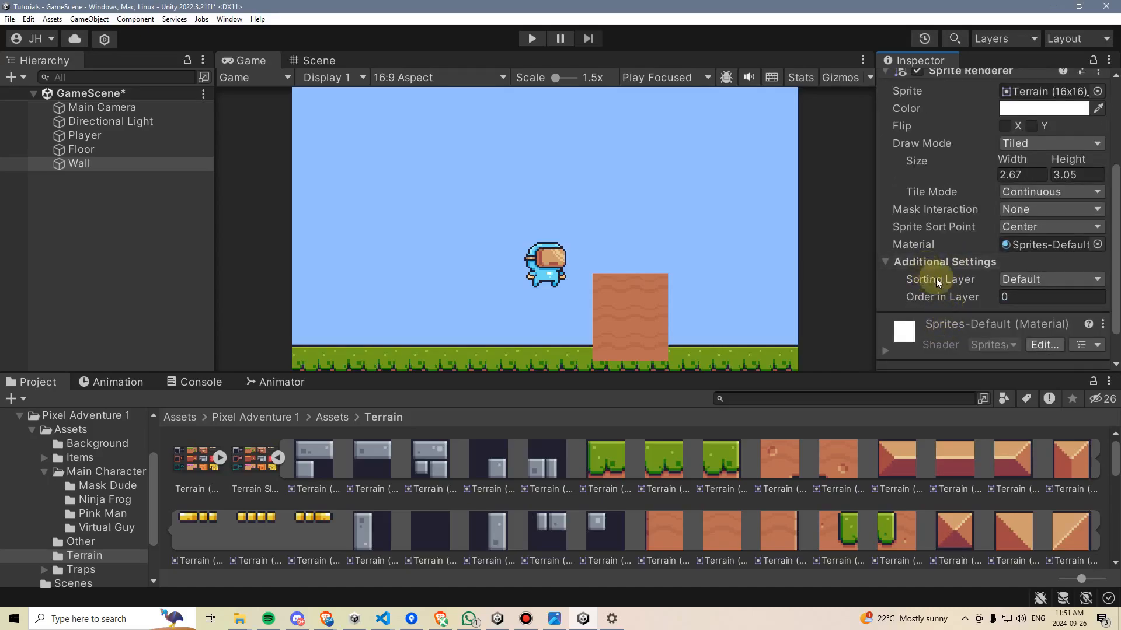
# Set the Wall sprite's Order in Layer to -1.
pyautogui.click(1051, 296)
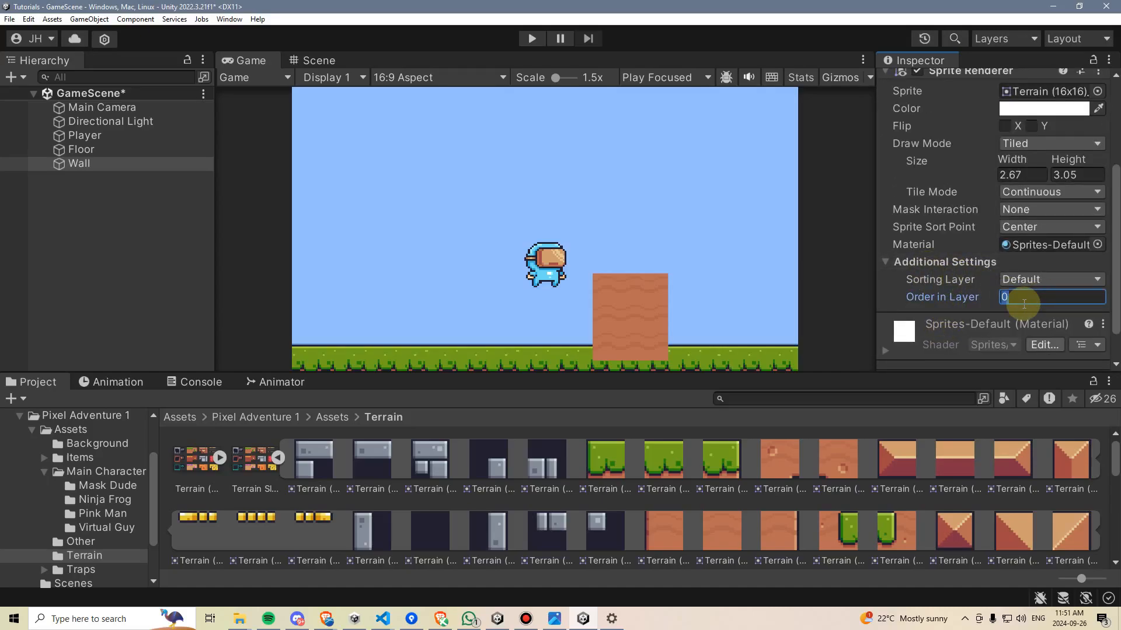
pyautogui.write('-1')
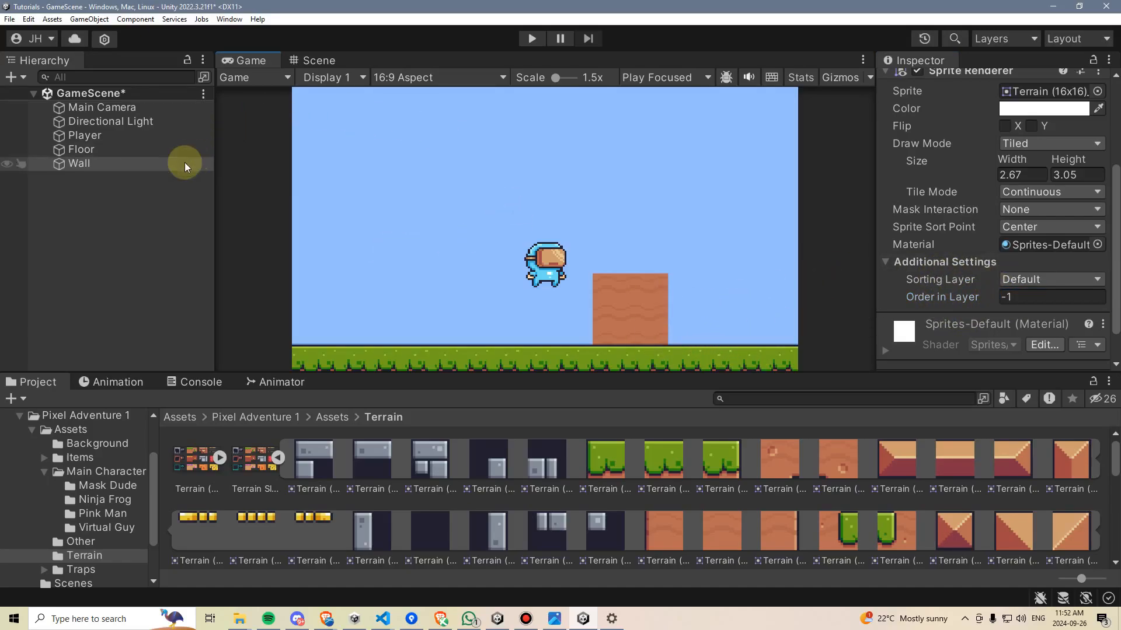
# Add a Box Collider 2D to the Wall and start a new C# script in Scripts.
pyautogui.click(79, 164)
pyautogui.write('box')
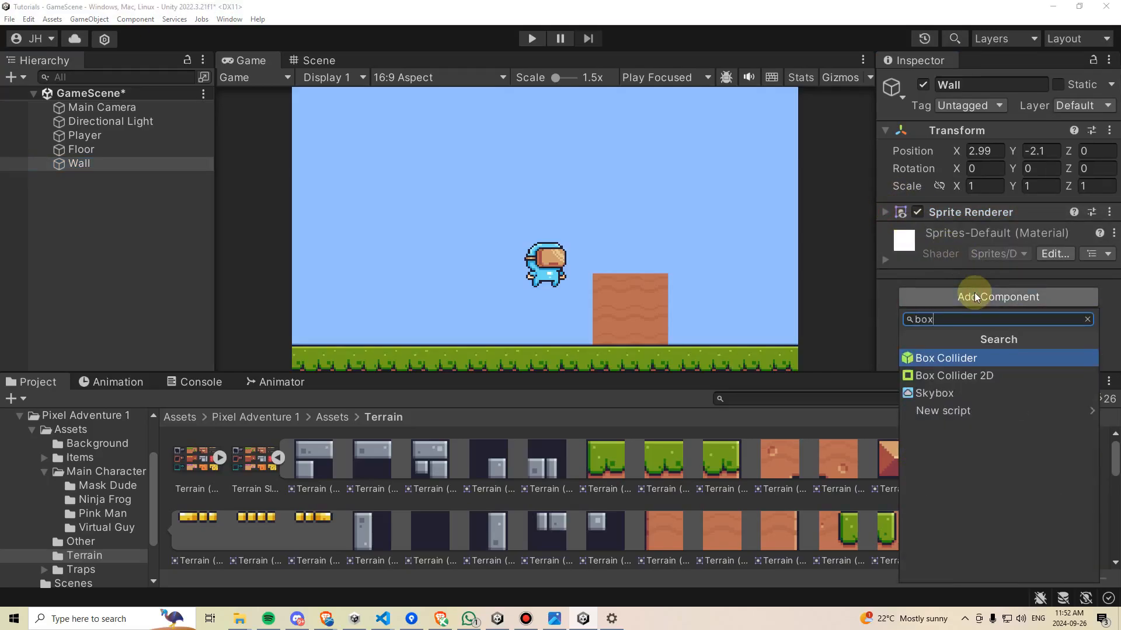
pyautogui.click(954, 375)
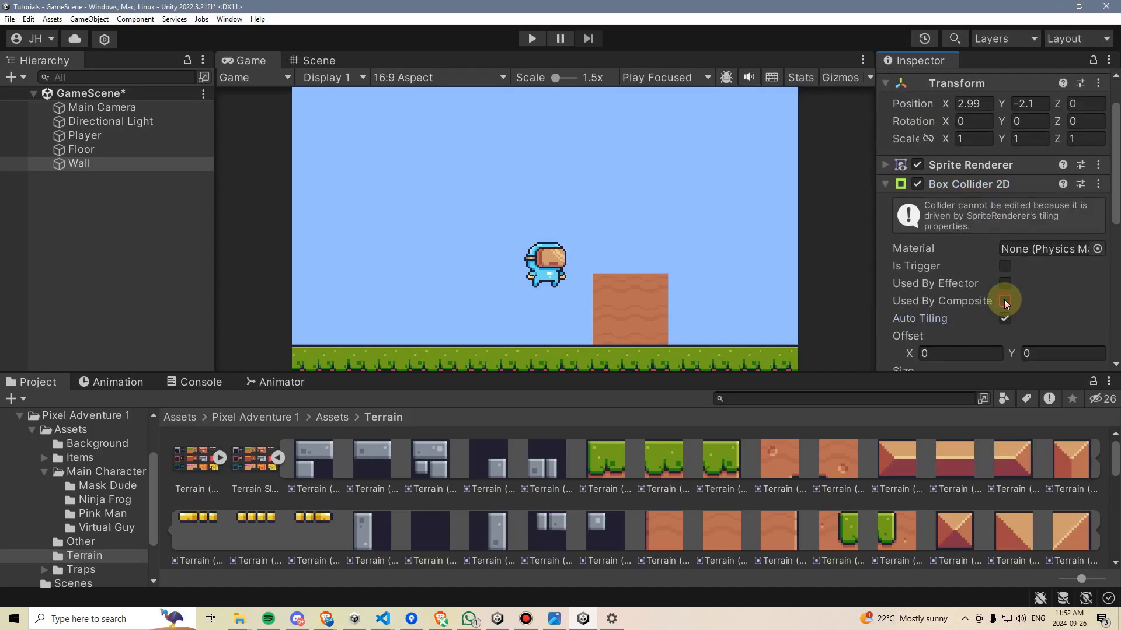
pyautogui.click(1004, 301)
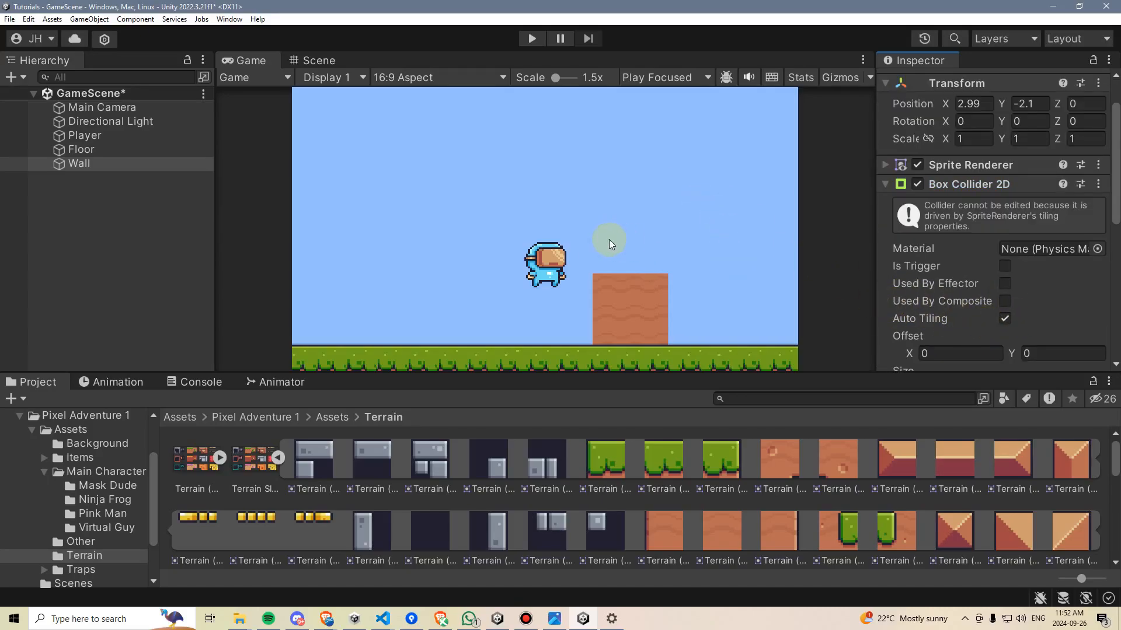
pyautogui.click(20, 483)
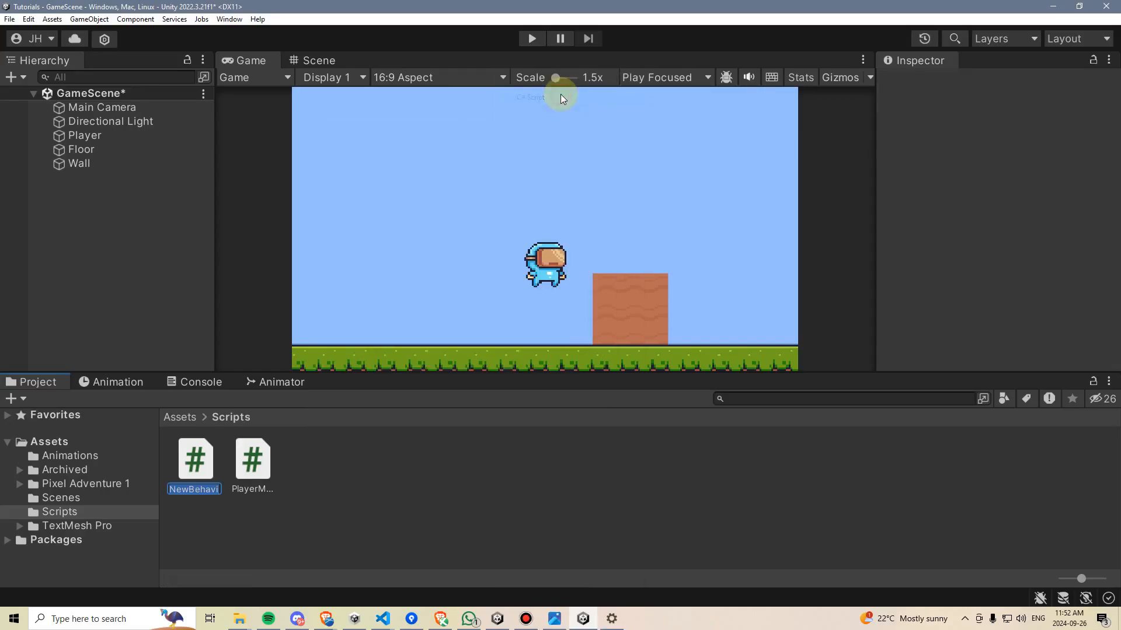
# Name the new script PlayerJump and open it in Visual Studio Code.
pyautogui.write('Play')
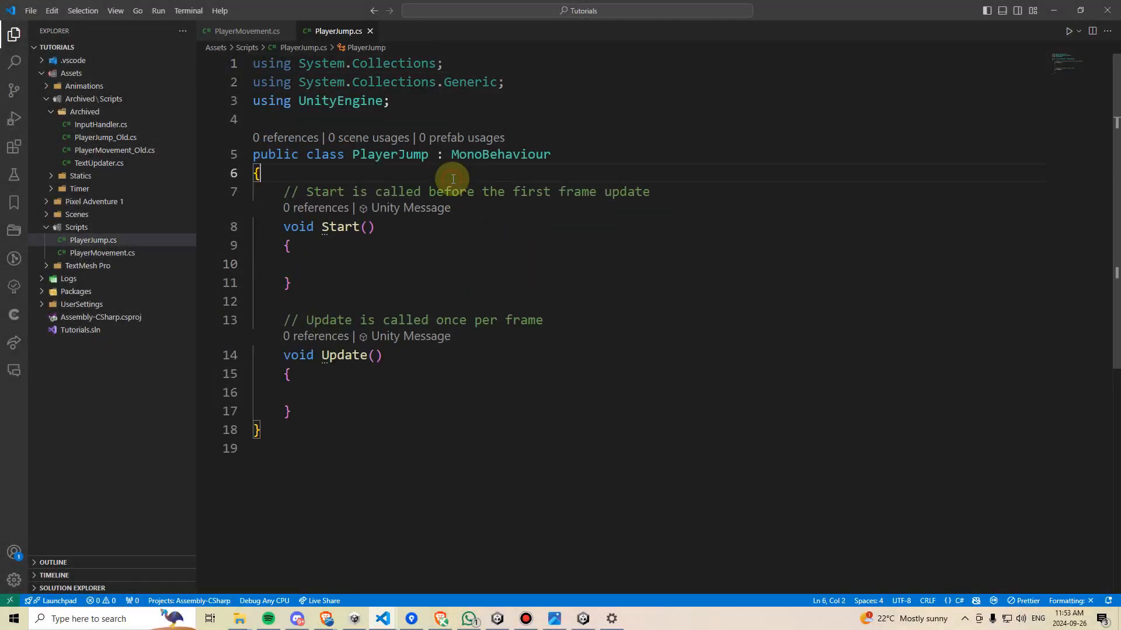
# Declare a serialized private Rigidbody2D rigidbody2D field above Start.
pyautogui.press('Enter')
pyautogui.write('[')
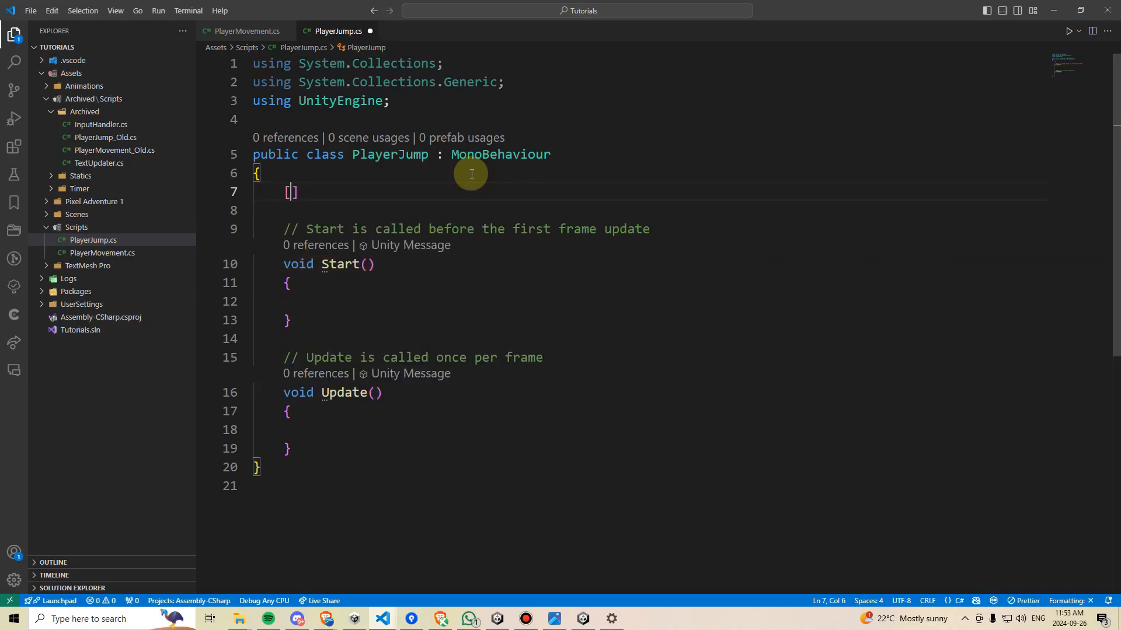
pyautogui.write('SerializeField] private')
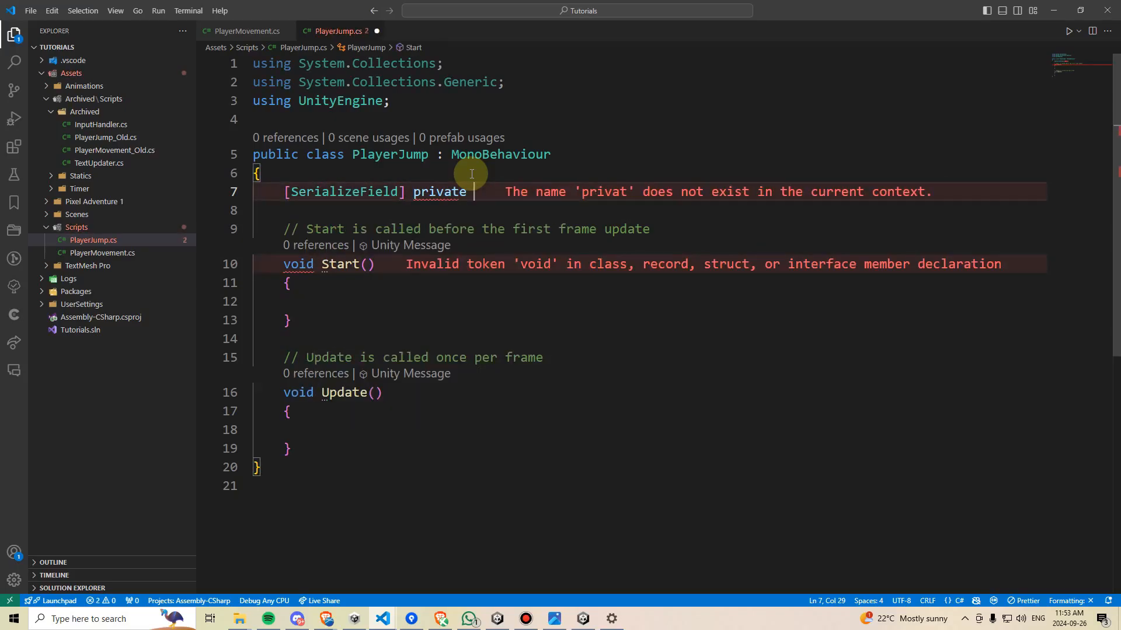
pyautogui.write('Rigidbody2D')
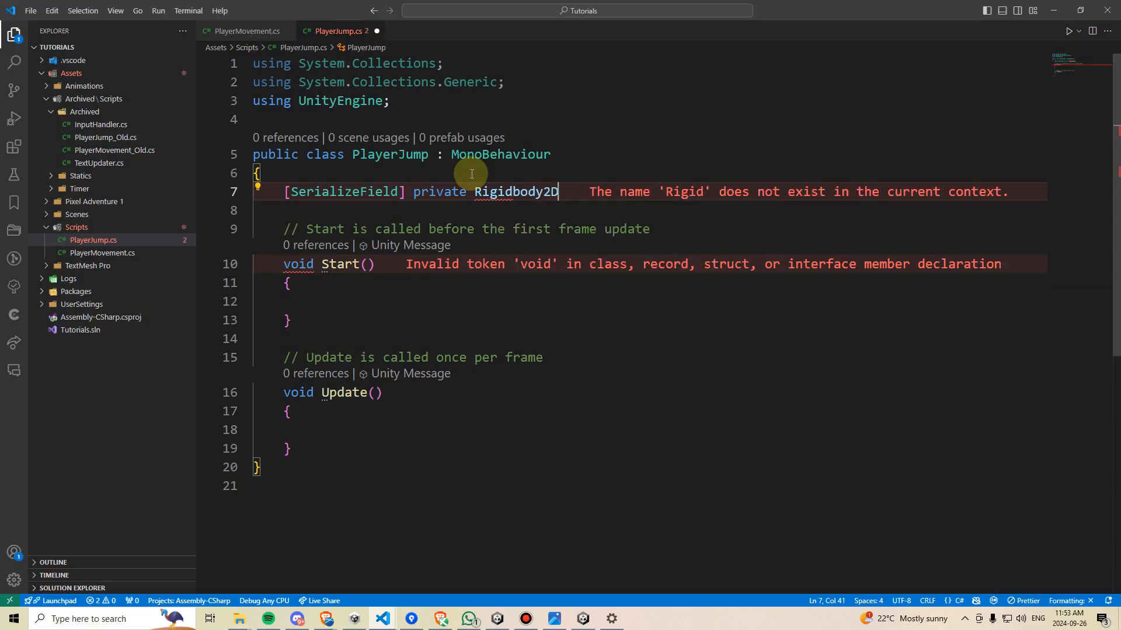
pyautogui.write('rigidbody2D;')
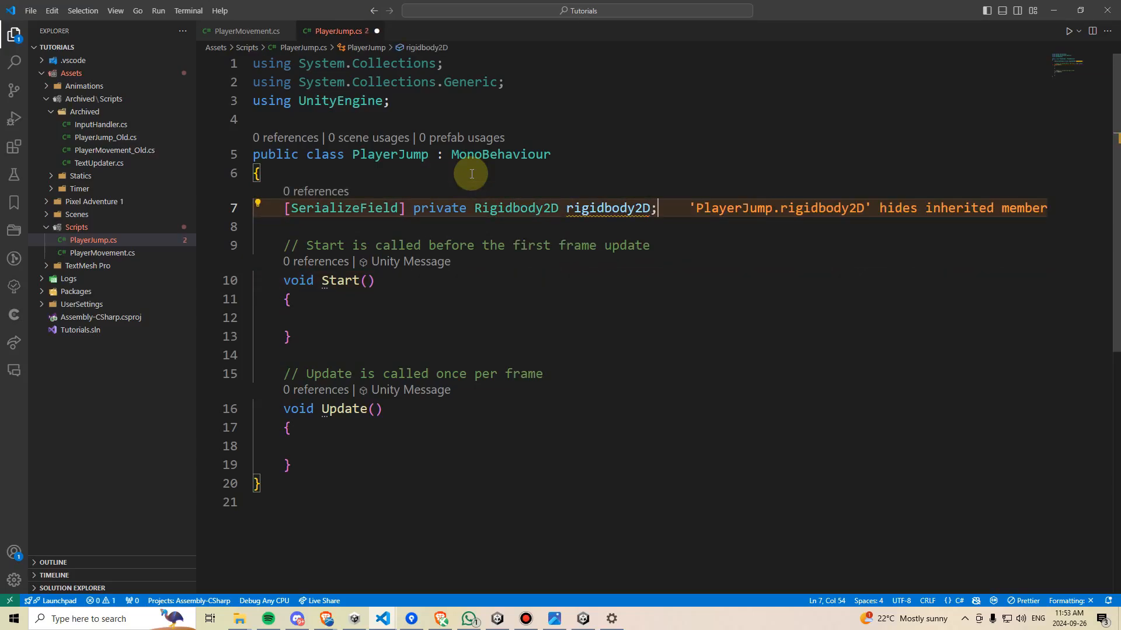
# Declare a serialized private float jumpForce = 6.
pyautogui.write('[serfi')
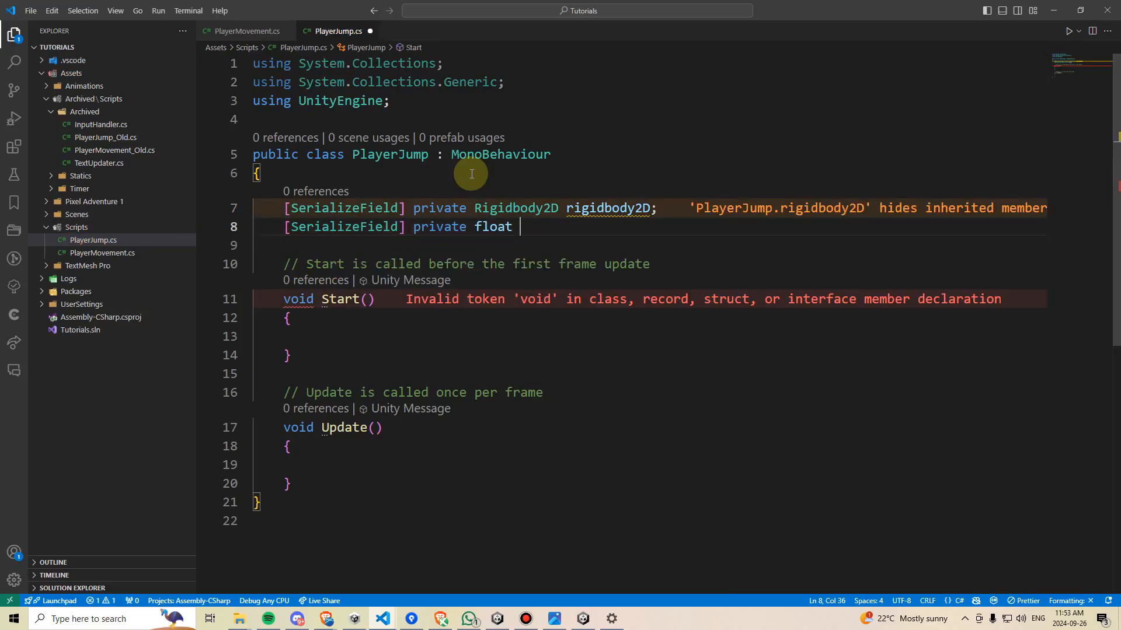
pyautogui.write('jumpForce =')
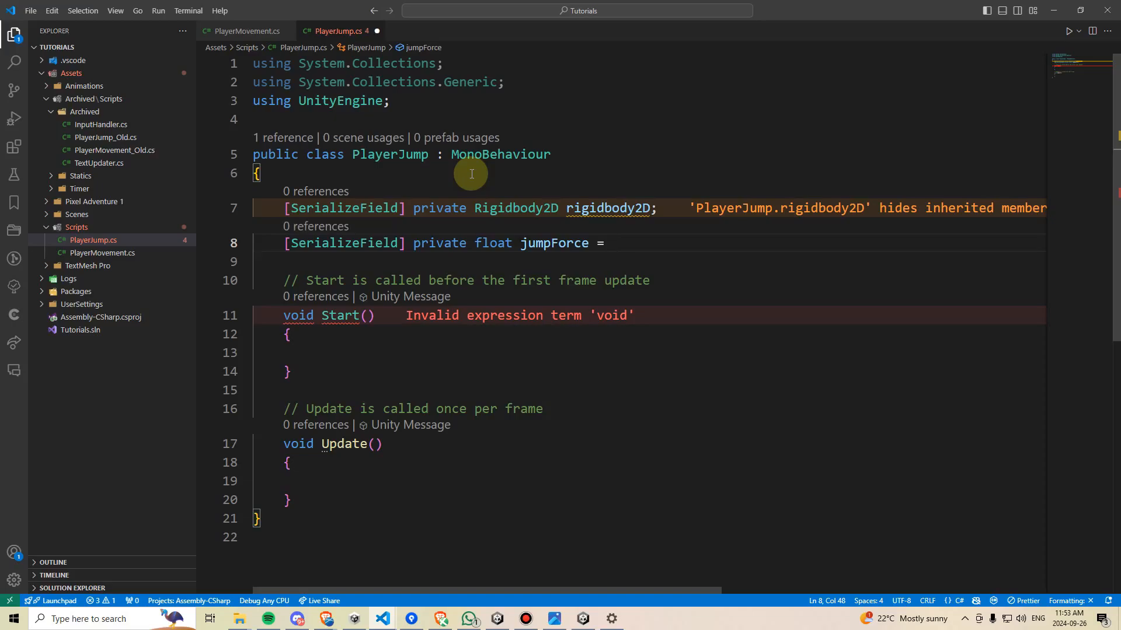
pyautogui.write('6;')
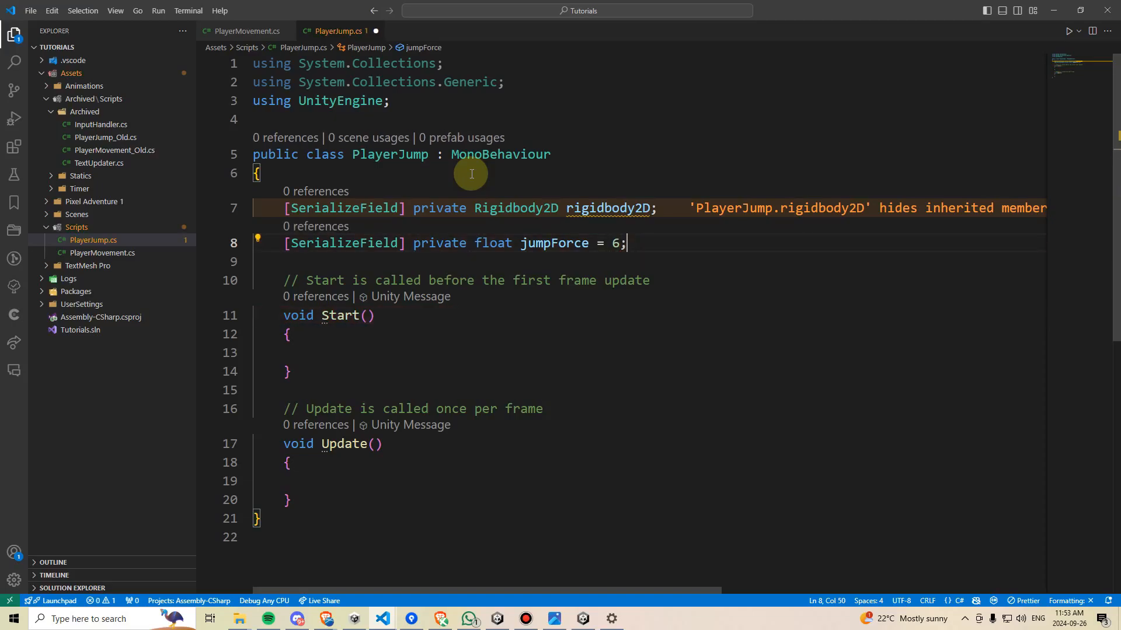
pyautogui.doubleClick(345, 242)
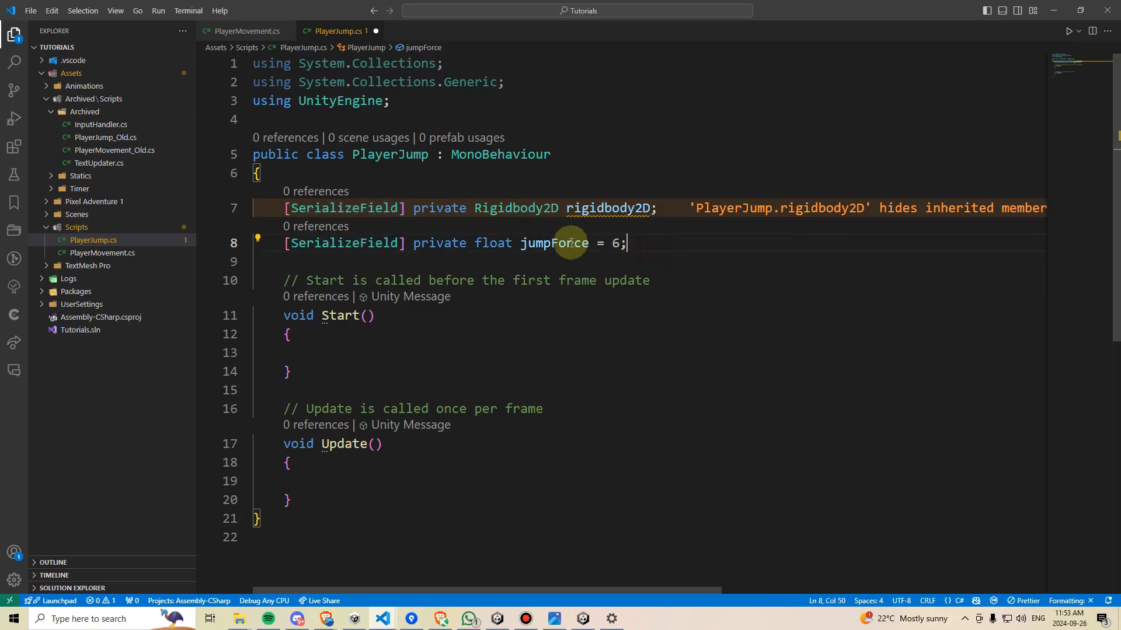
pyautogui.moveTo(806, 207)
pyautogui.write('B')
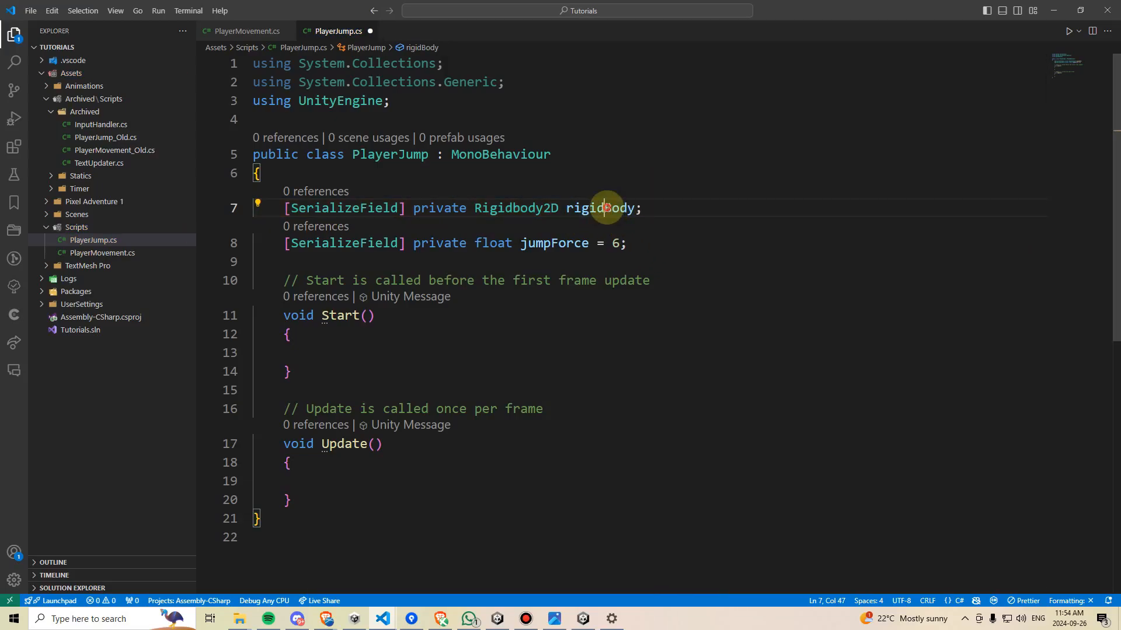
# Rename the Rigidbody2D field to rigidBody and remove the Start method.
pyautogui.doubleClick(603, 208)
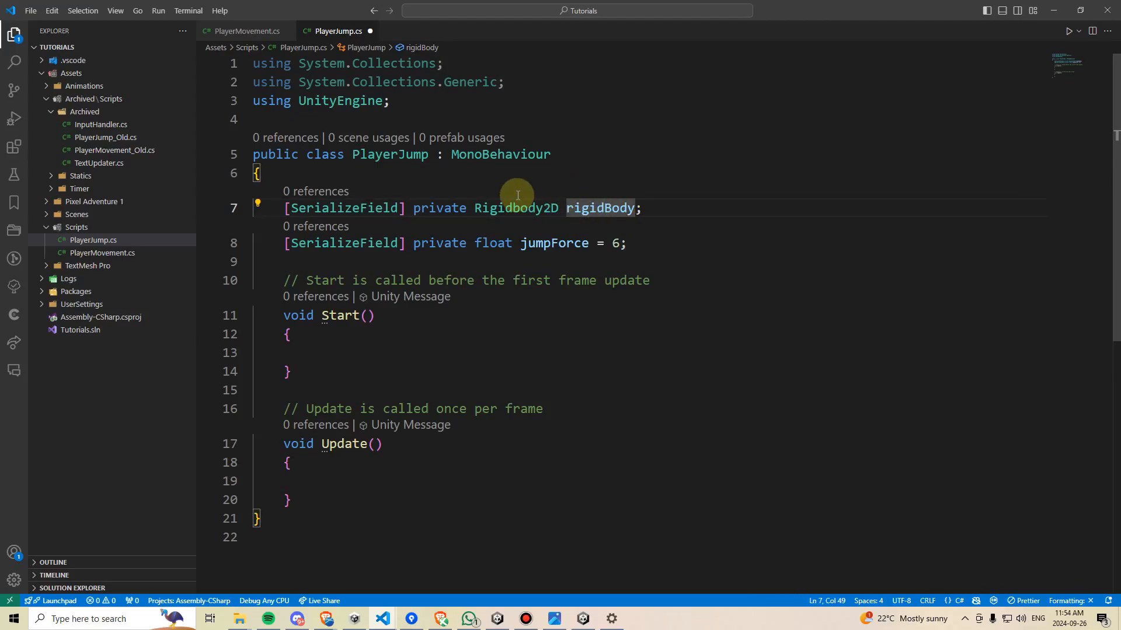
pyautogui.doubleClick(515, 208)
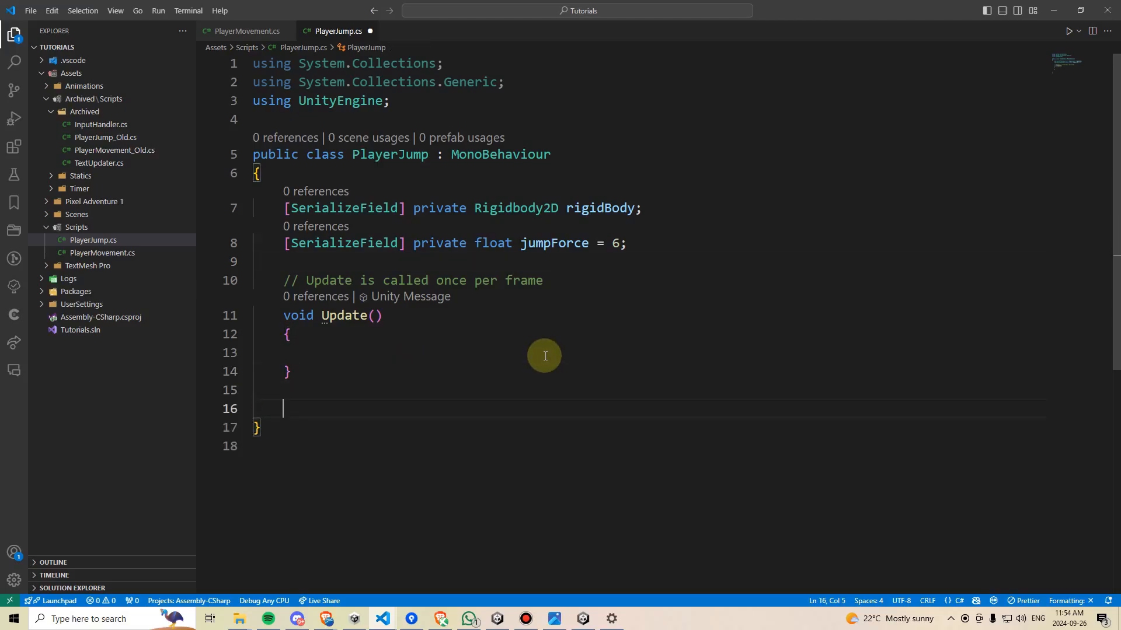
# Add an empty private void Jump method below Update.
pyautogui.write('private void Jump(){')
pyautogui.click(649, 352)
pyautogui.write('if ()')
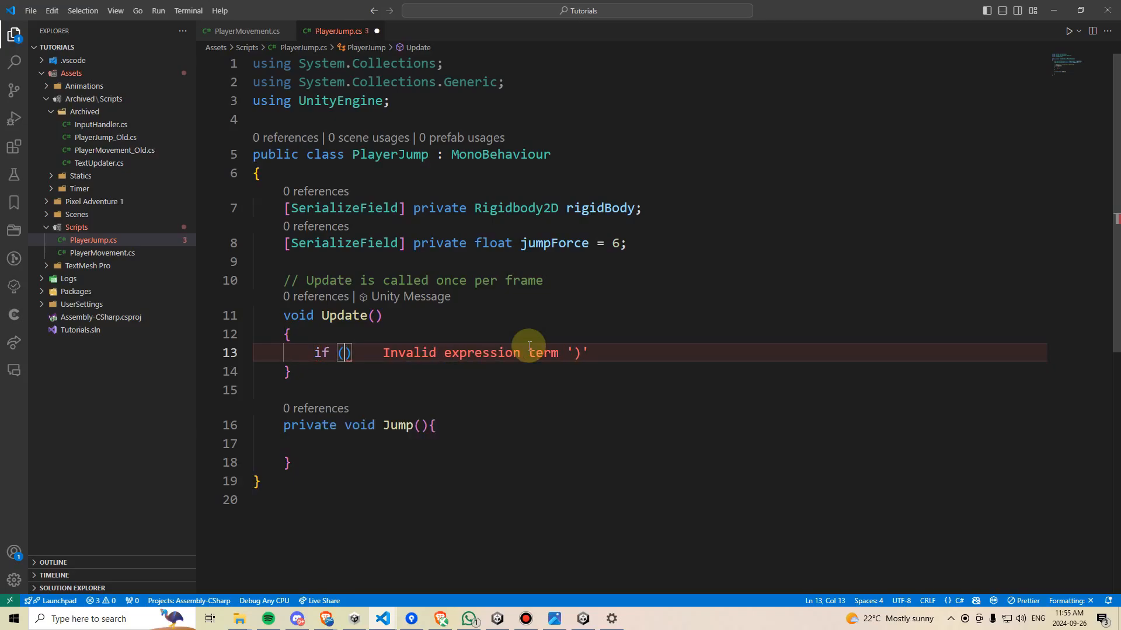
pyautogui.click(345, 352)
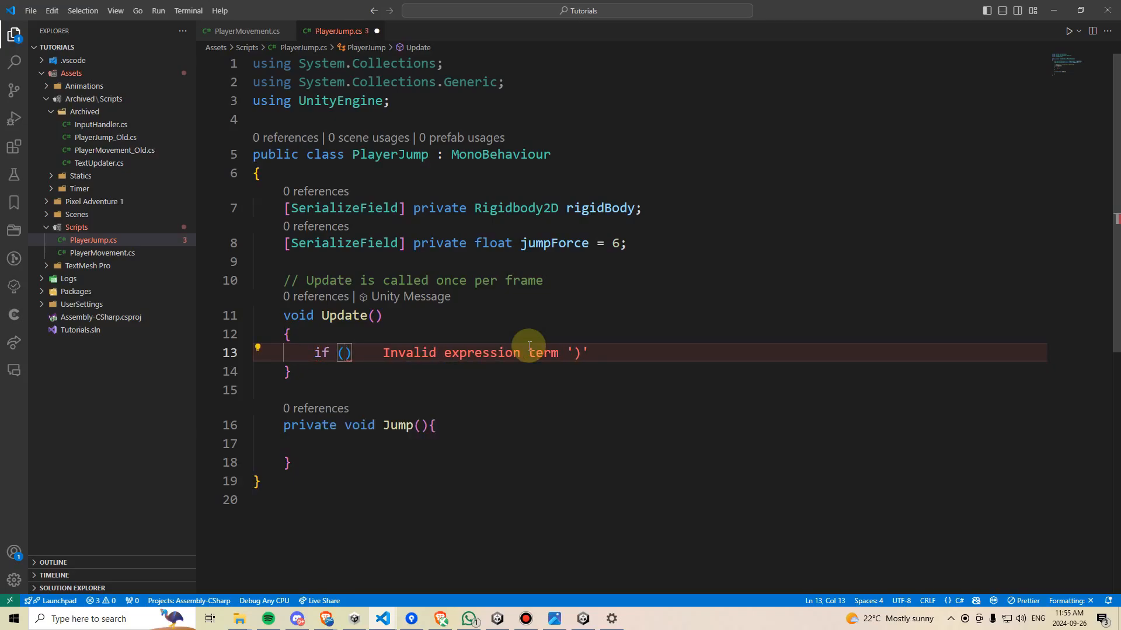
pyautogui.click(343, 353)
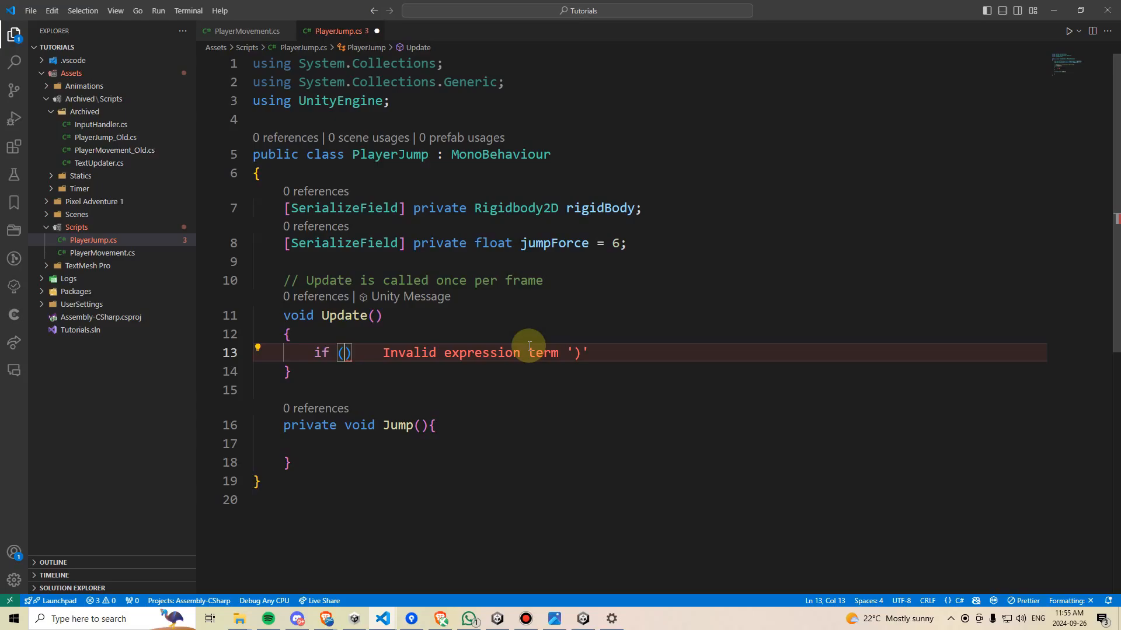
# In Update, call Jump() when Input.GetKeyDown(KeyCode.Space) is true.
pyautogui.write('Input')
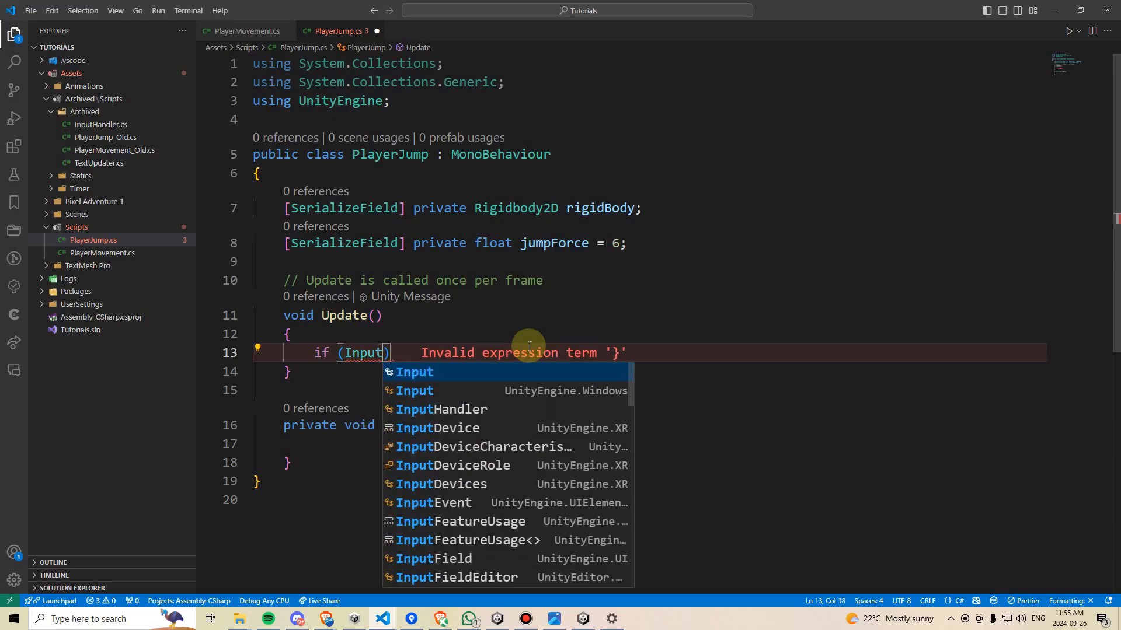
pyautogui.write('.getkde')
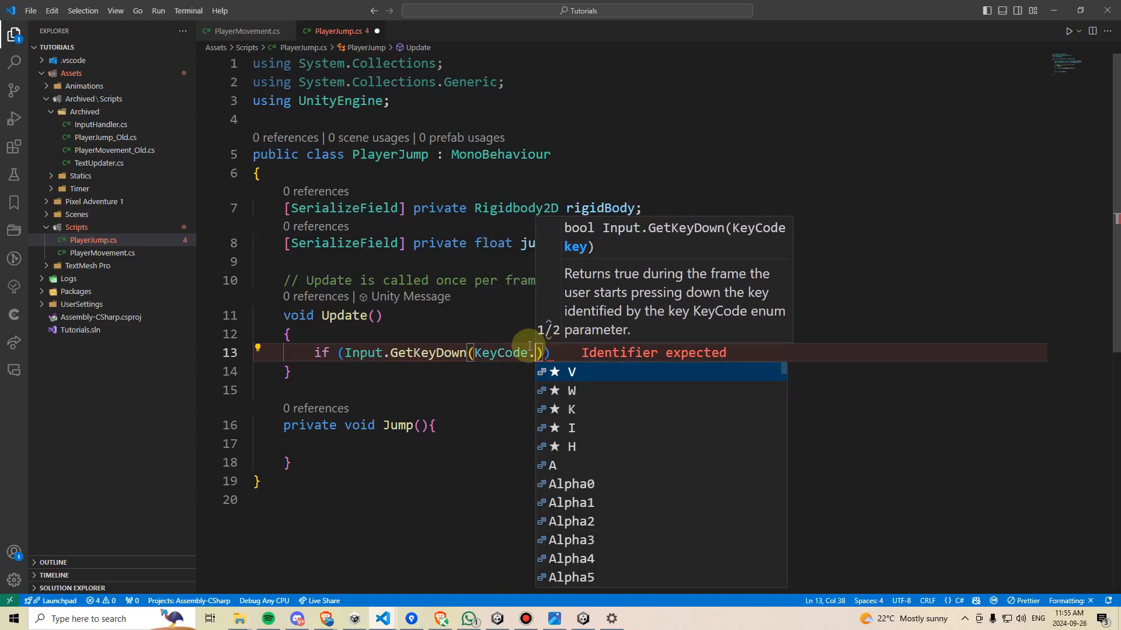
pyautogui.write('Space')
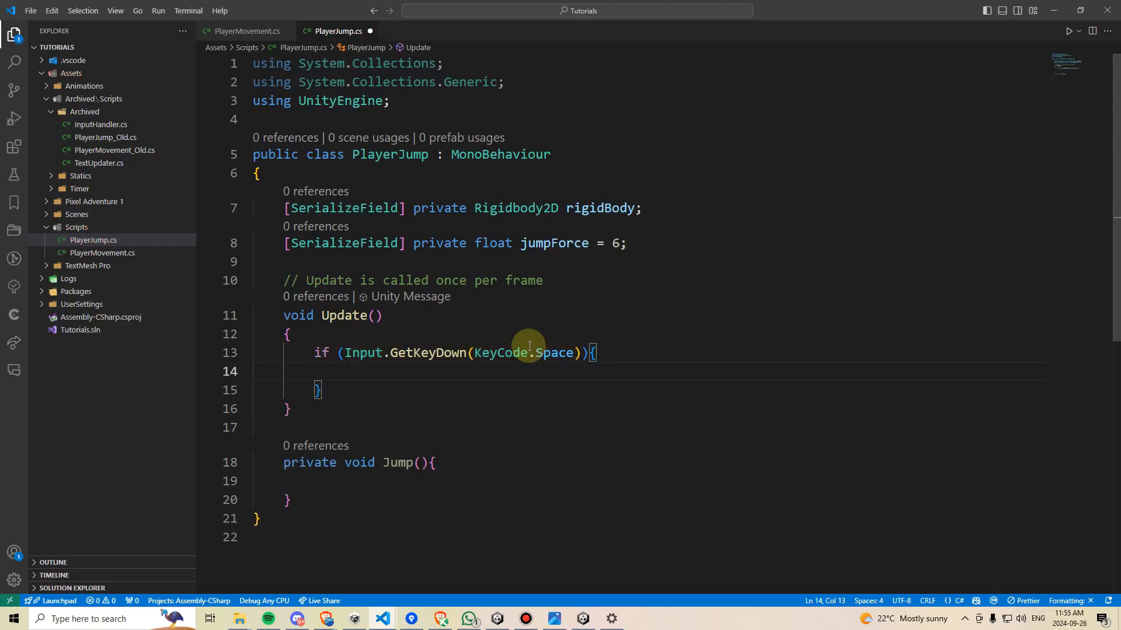
pyautogui.write('Jump();')
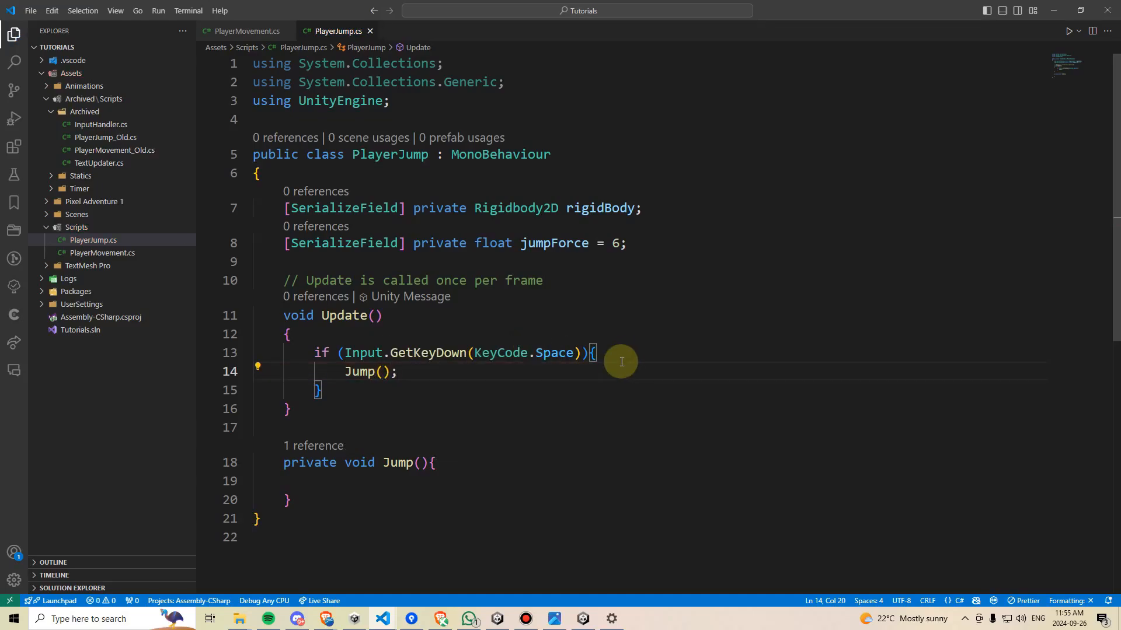
pyautogui.moveTo(642, 353)
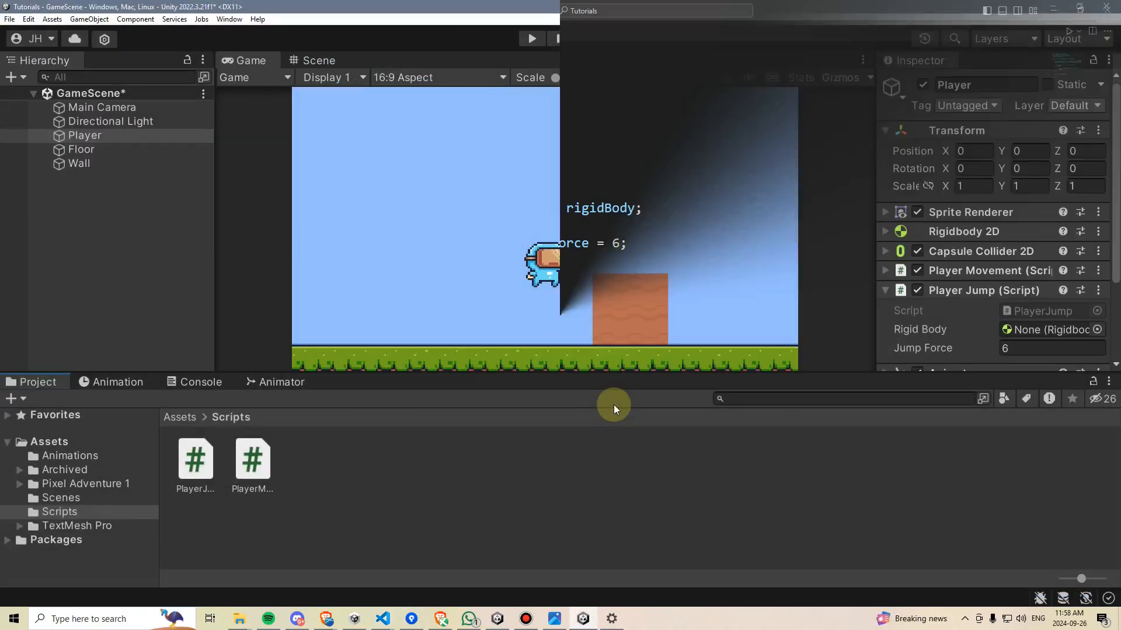
# Show the Jump axis in Project Settings' Input Manager via the Edit menu.
pyautogui.click(28, 20)
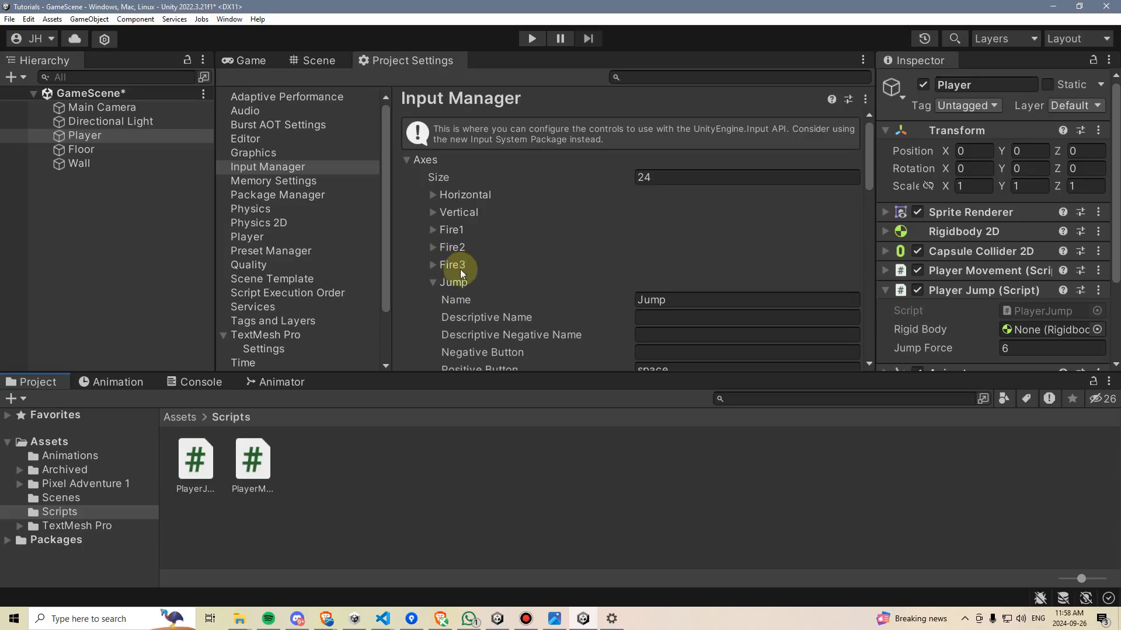
pyautogui.moveTo(489, 281)
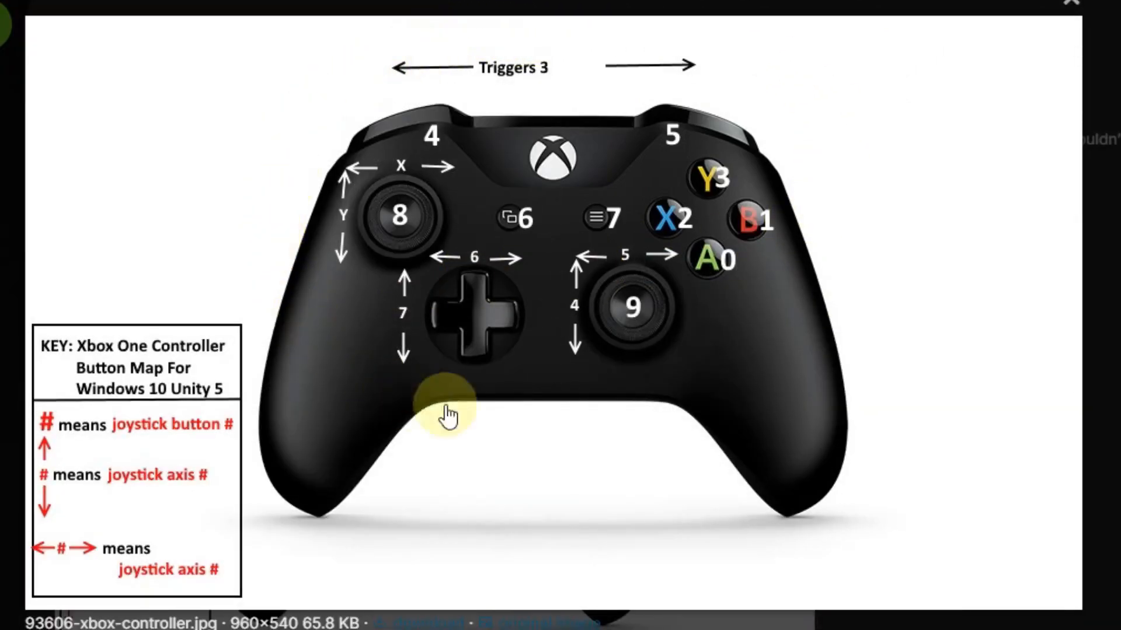
pyautogui.moveTo(704, 193)
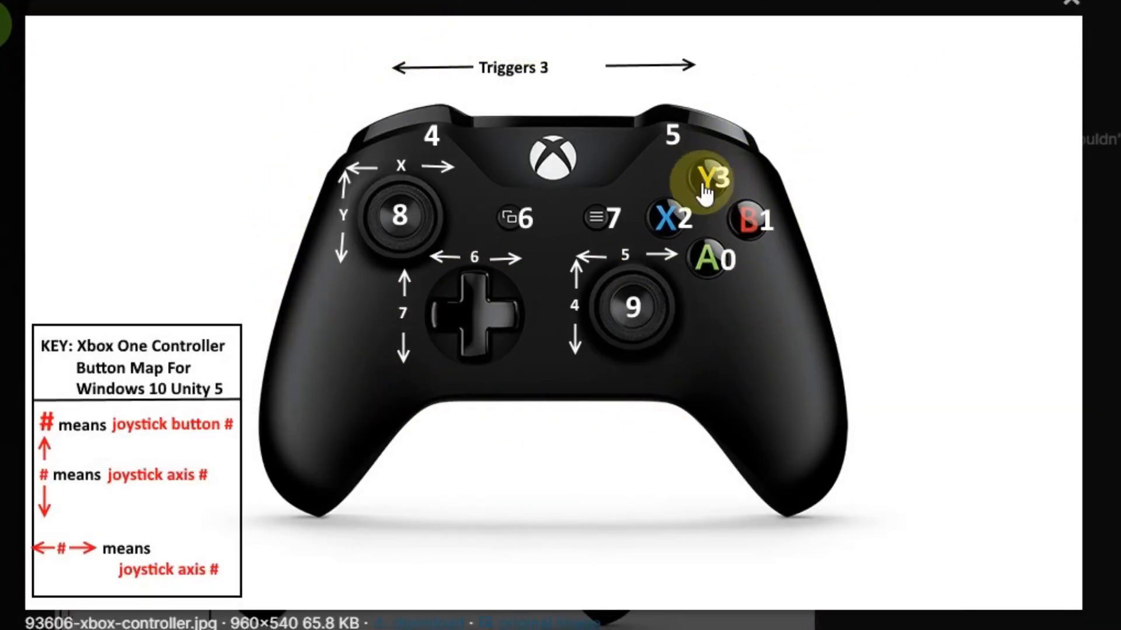
pyautogui.moveTo(736, 185)
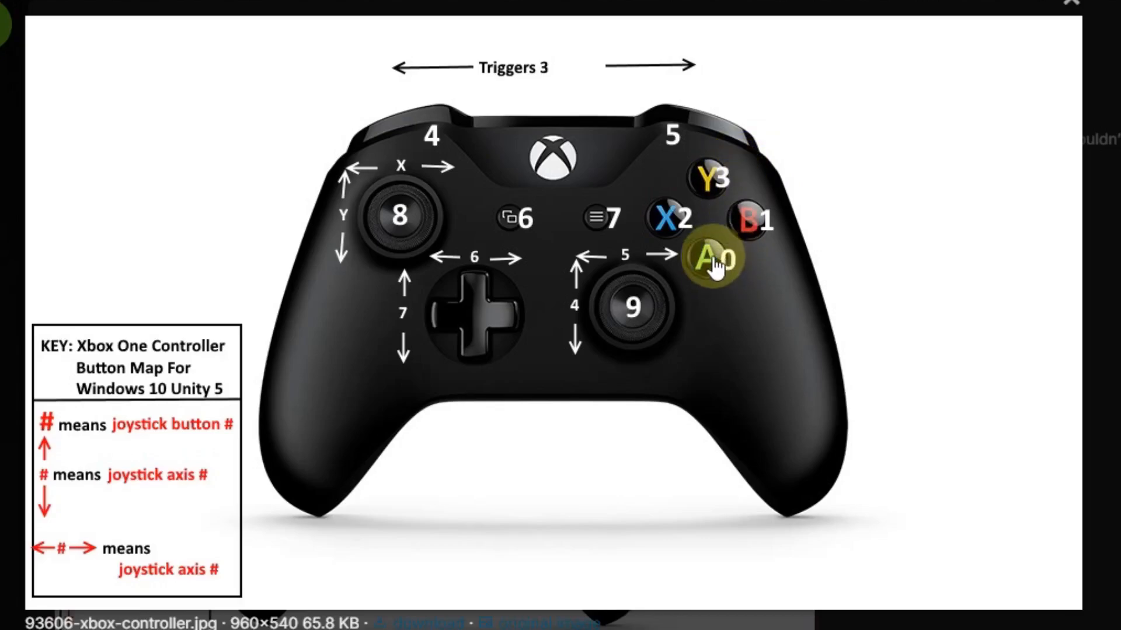
pyautogui.moveTo(757, 351)
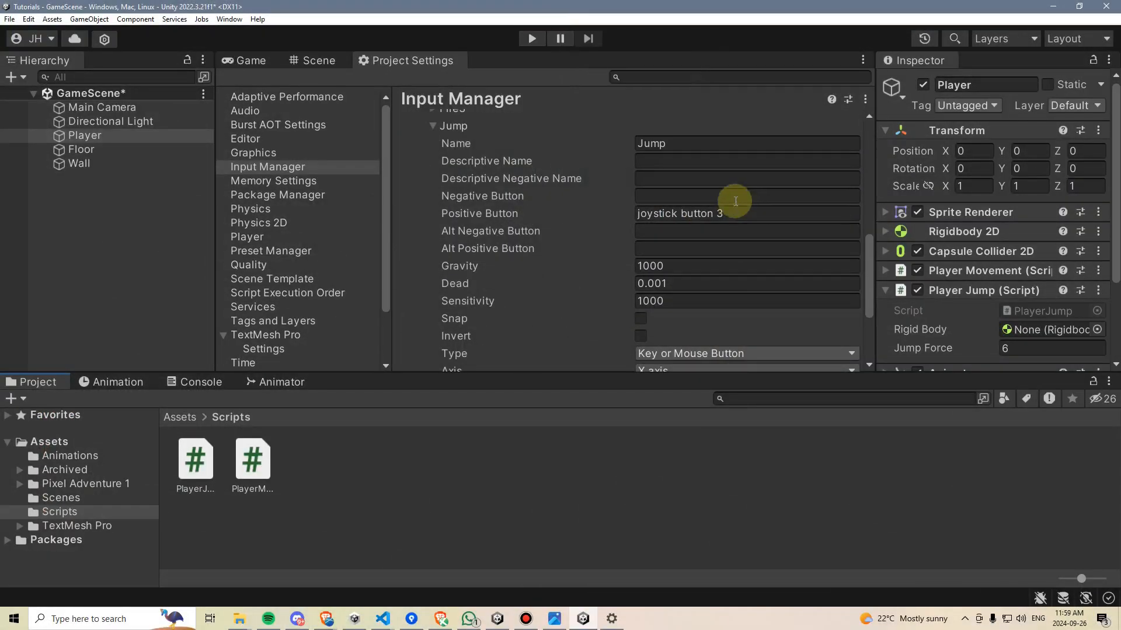
# Change the Jump axis positive button from joystick button 3 to joystick button 0.
pyautogui.click(728, 213)
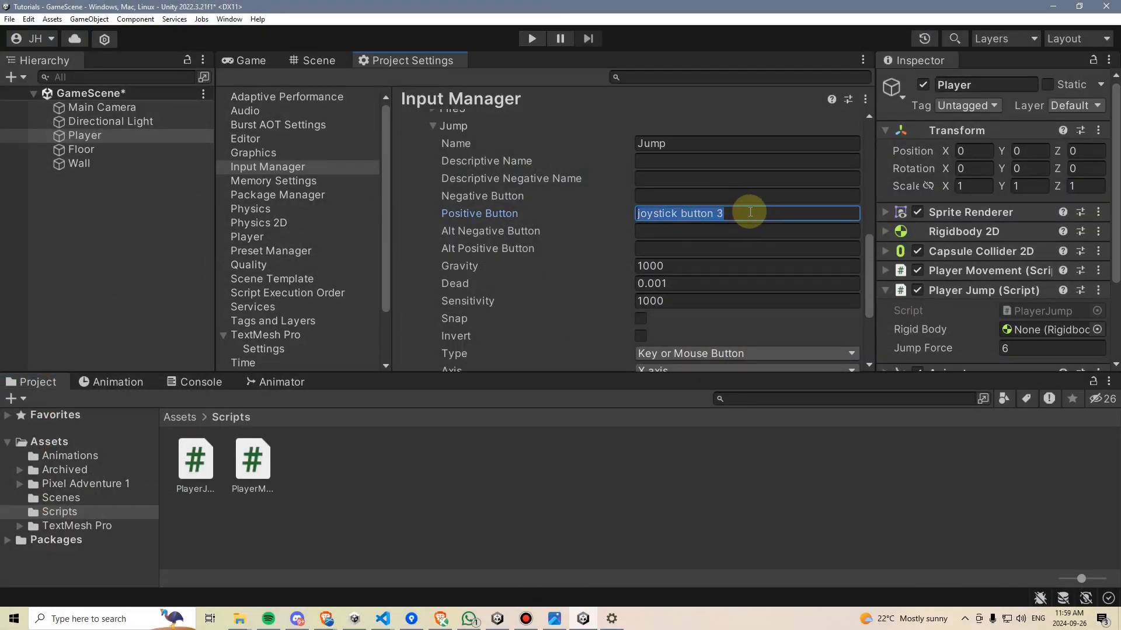
pyautogui.press('Backspace')
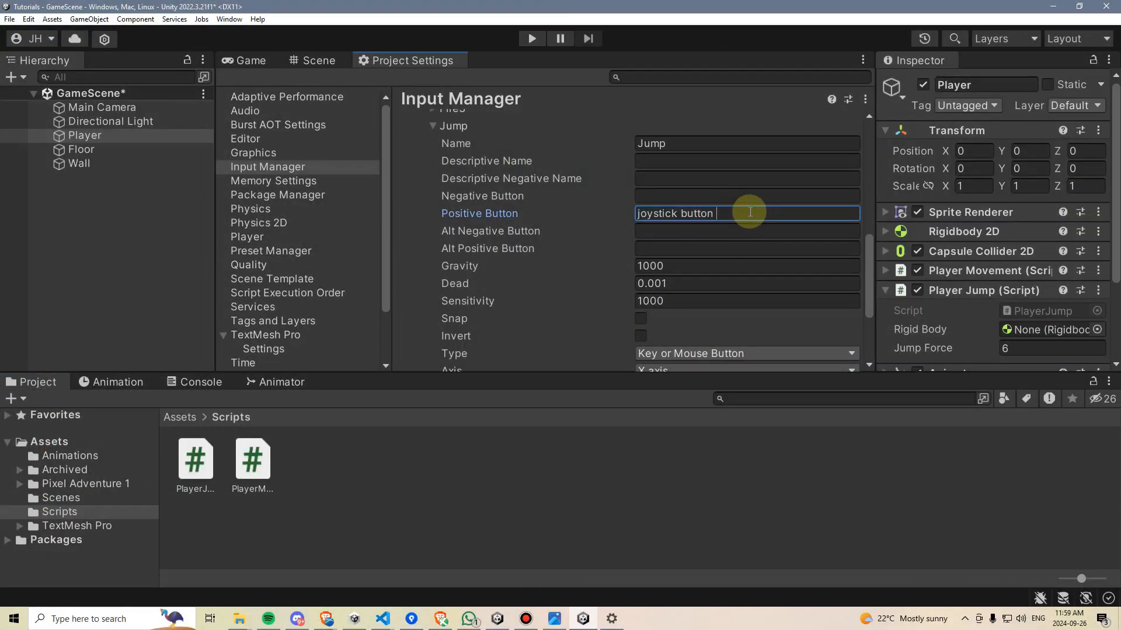
pyautogui.write('0')
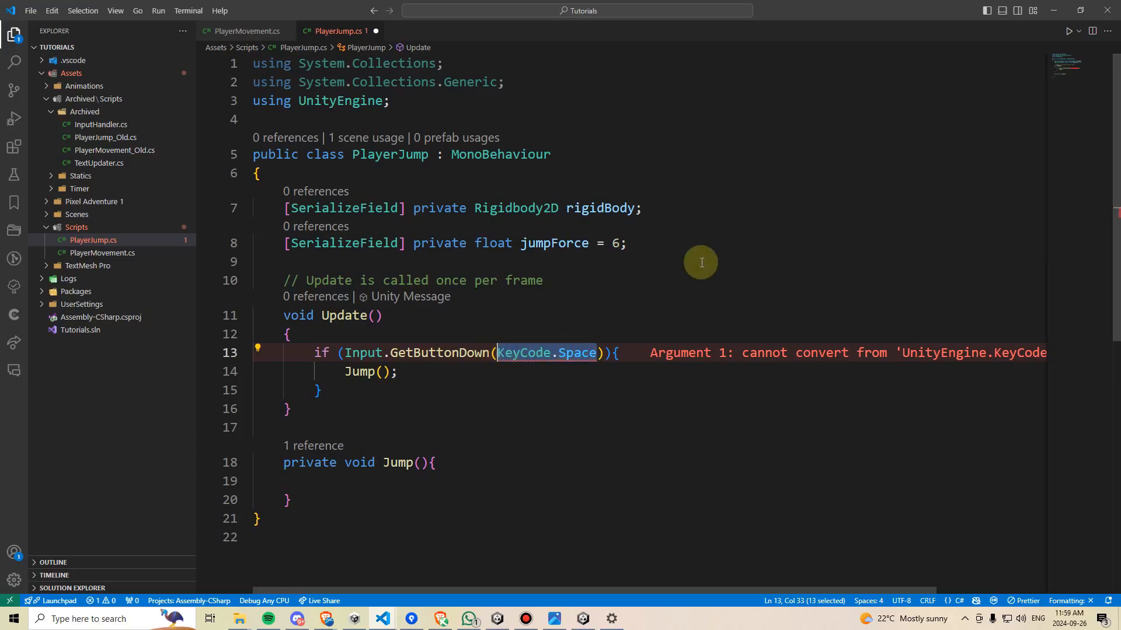
# Pass "Jump" to Input.GetButtonDown instead of KeyCode.Space.
pyautogui.write('"J"')
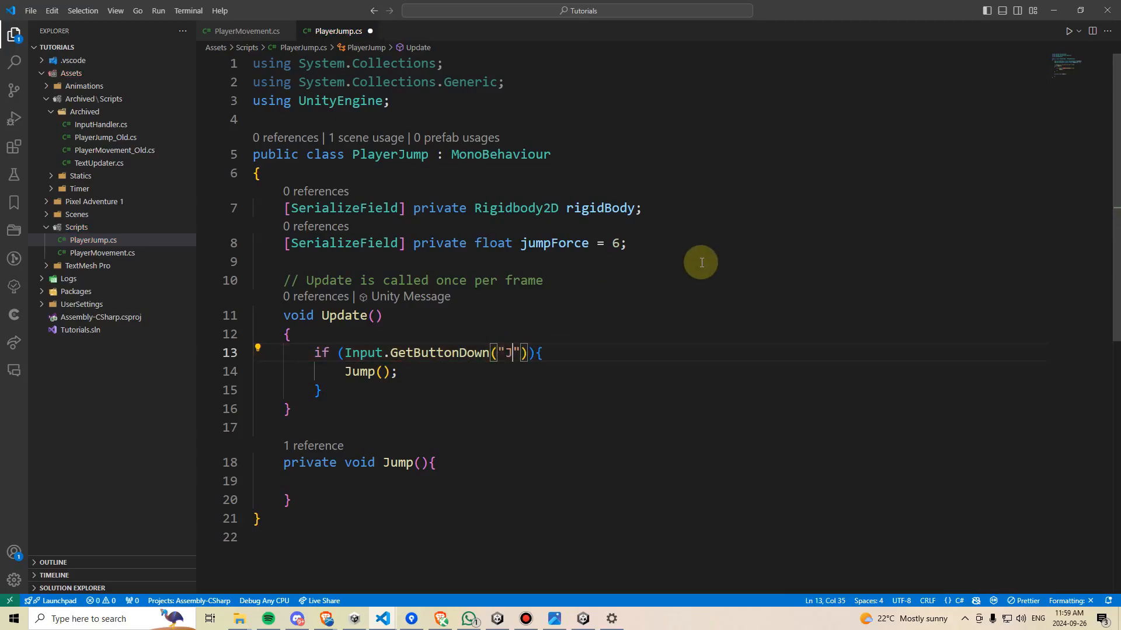
pyautogui.write('ump')
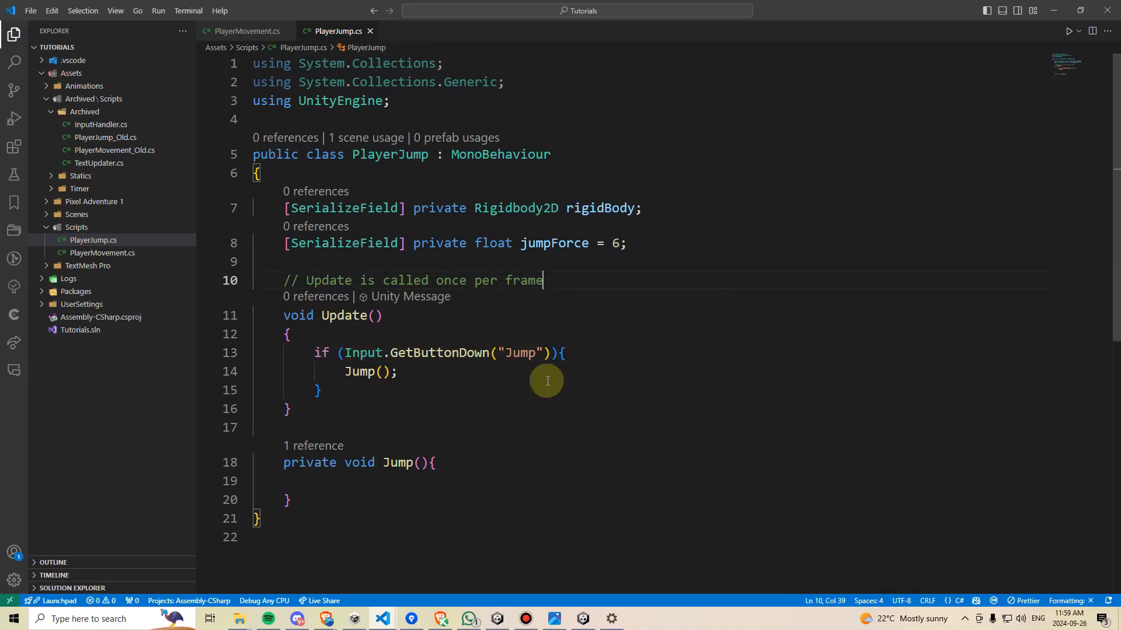
# Begin the Jump body with a rigidBody.AddForce call.
pyautogui.click(314, 481)
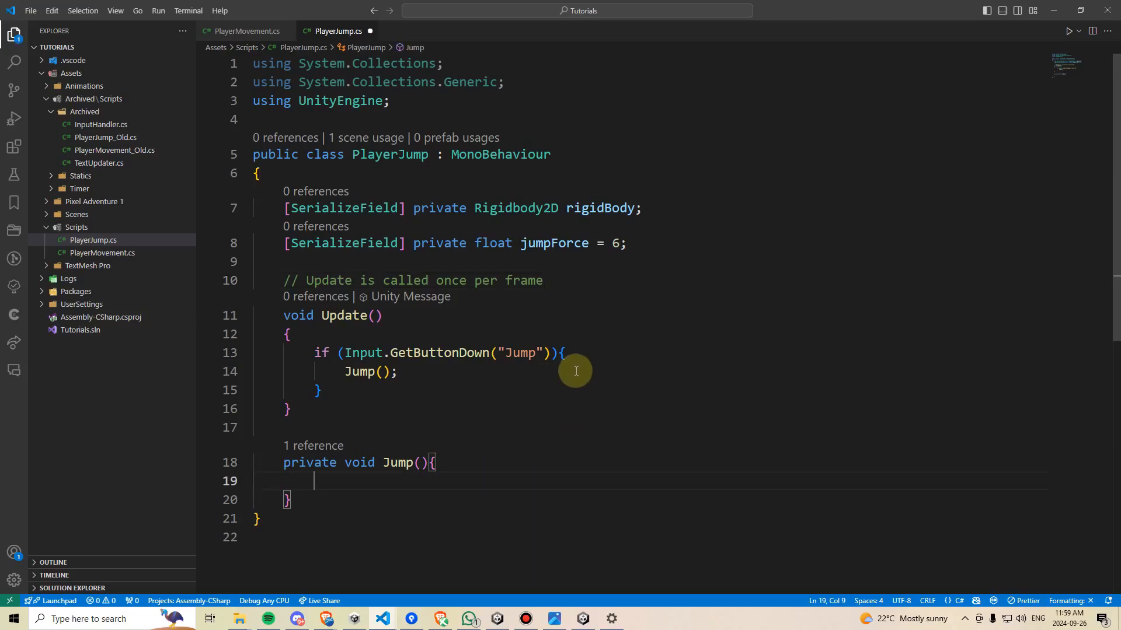
pyautogui.write('print')
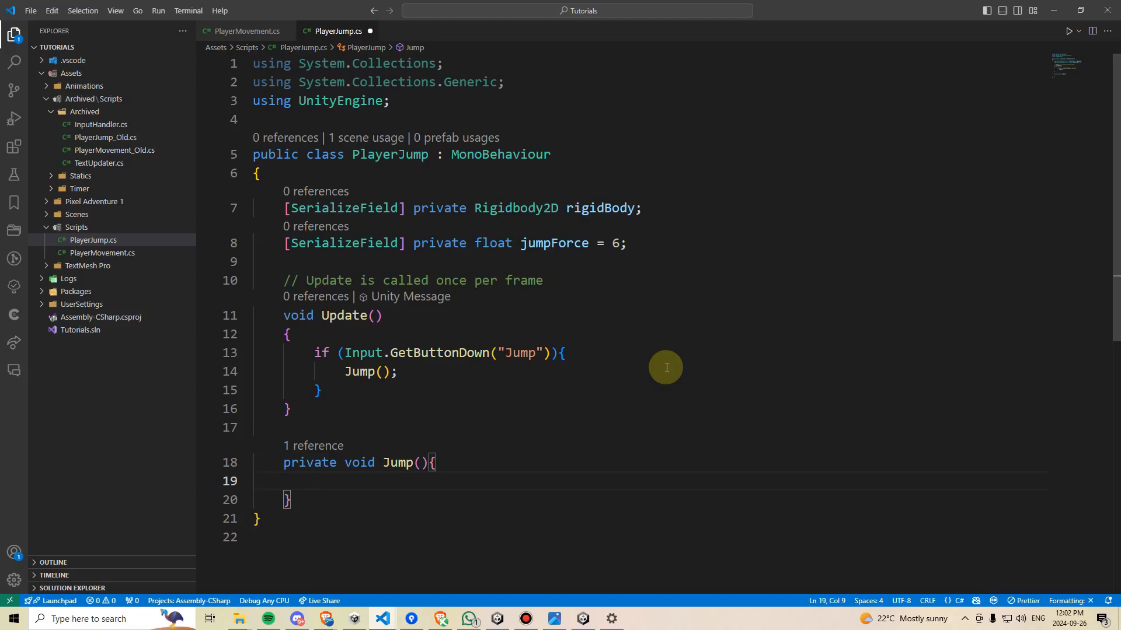
pyautogui.write('rigidbo')
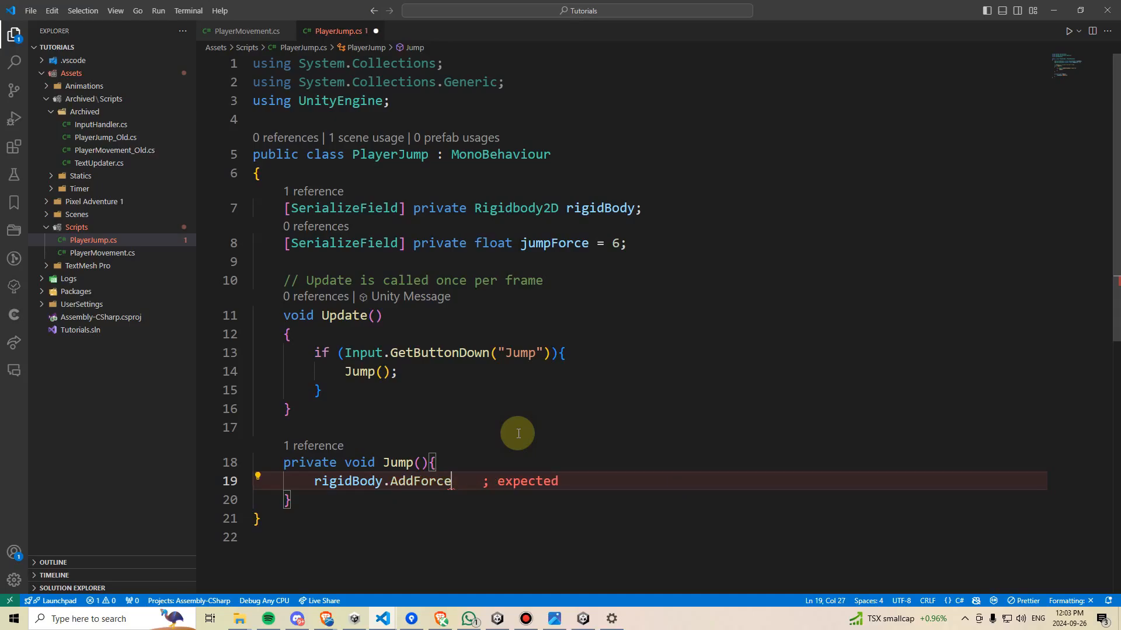
# Write AddForce's first argument as Vector2.up * jumpForce, accepting the jumpForce completion, ready for the force mode.
pyautogui.write('()')
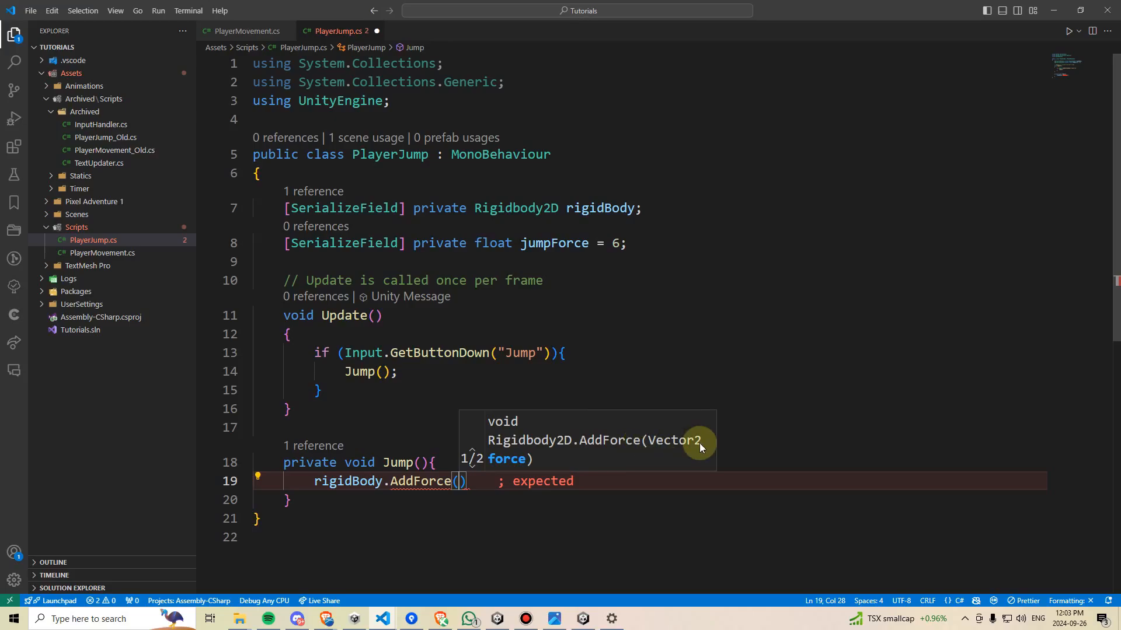
pyautogui.moveTo(657, 435)
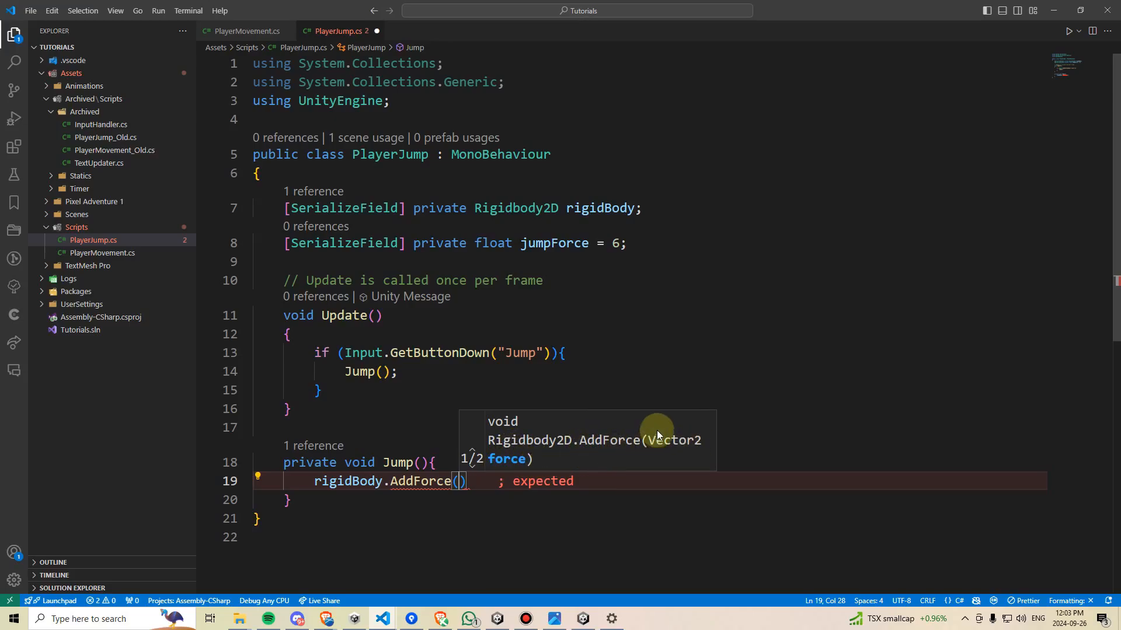
pyautogui.moveTo(724, 377)
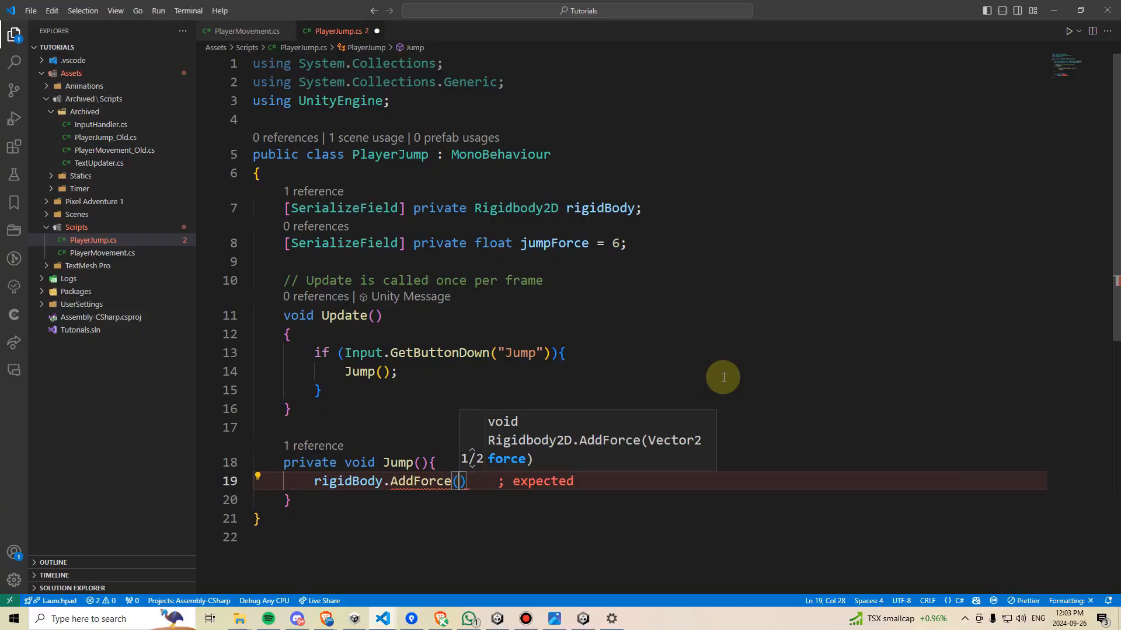
pyautogui.write('Vector2')
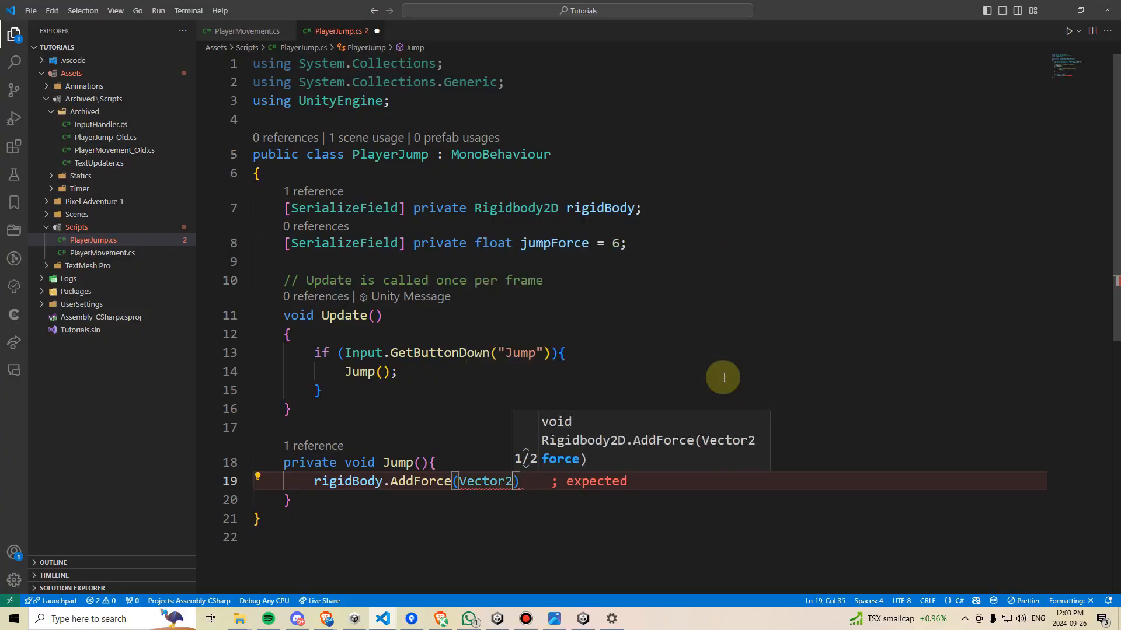
pyautogui.write('.up')
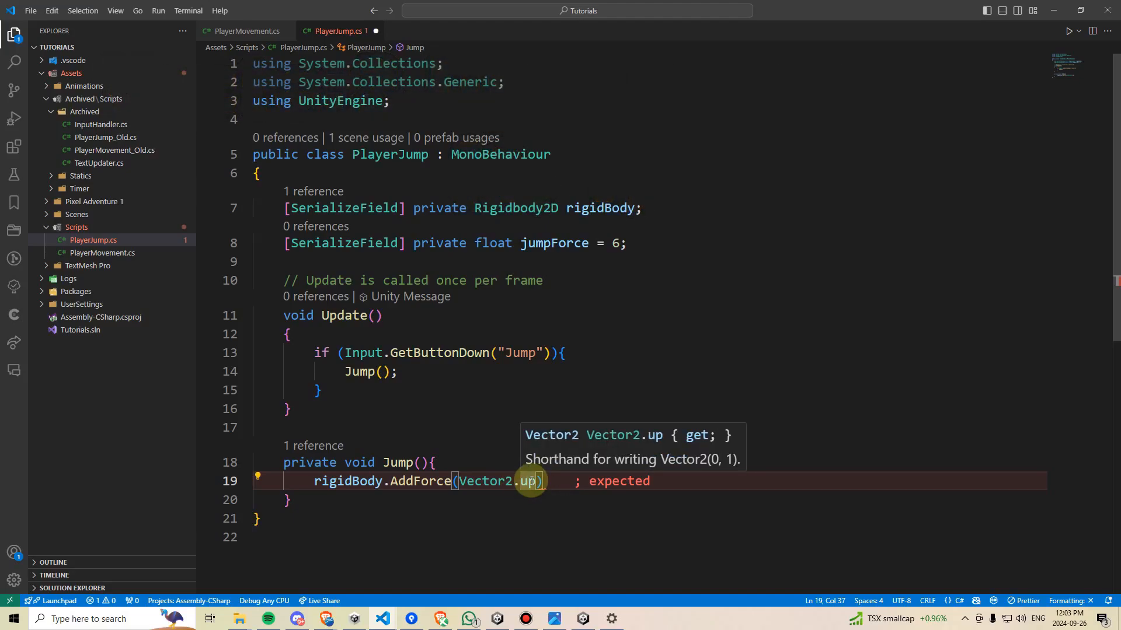
pyautogui.write('* ju')
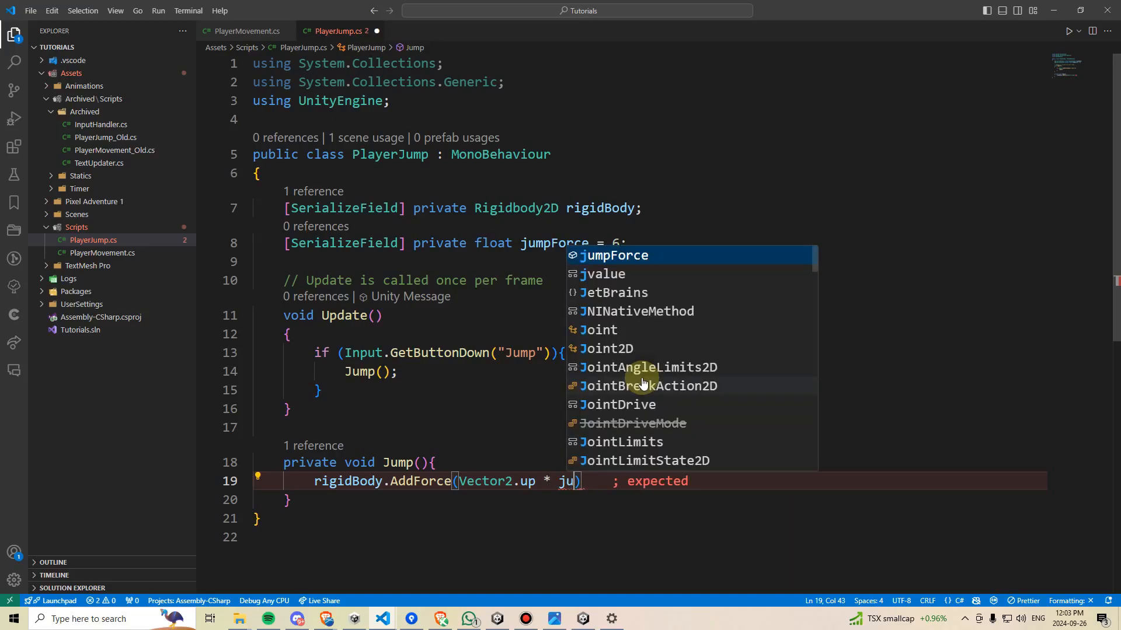
pyautogui.press('Tab')
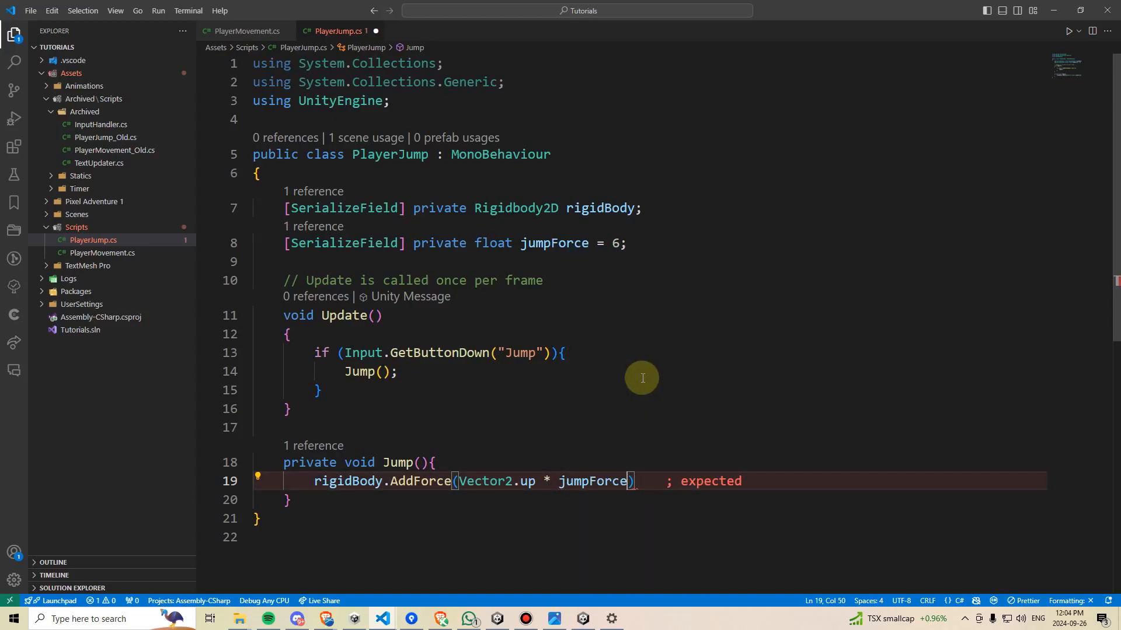
pyautogui.write(',')
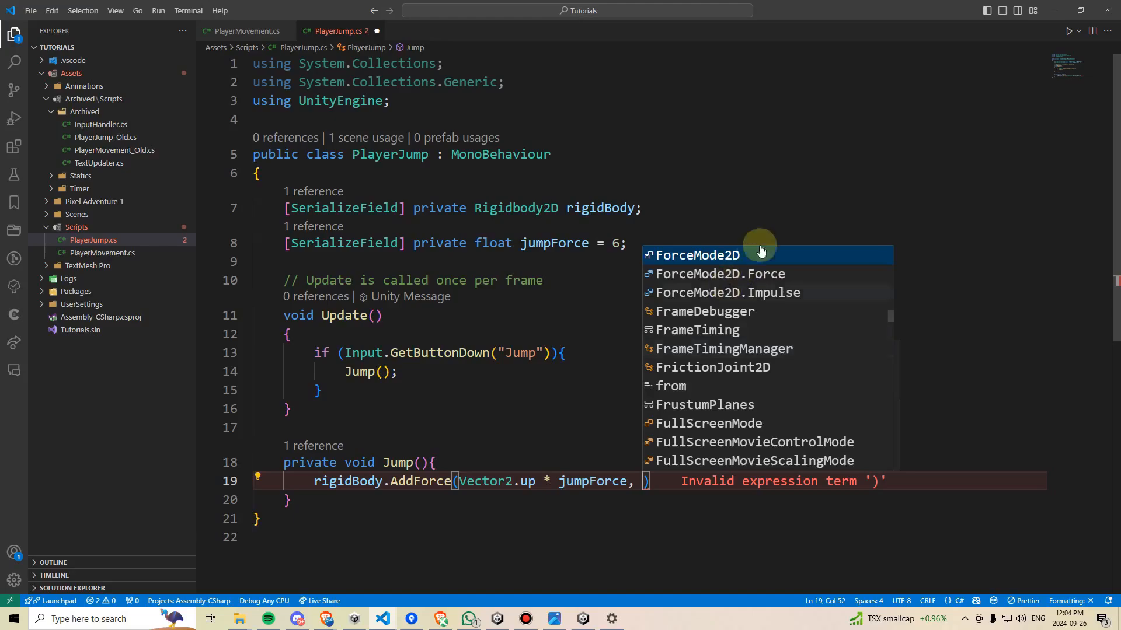
pyautogui.moveTo(790, 280)
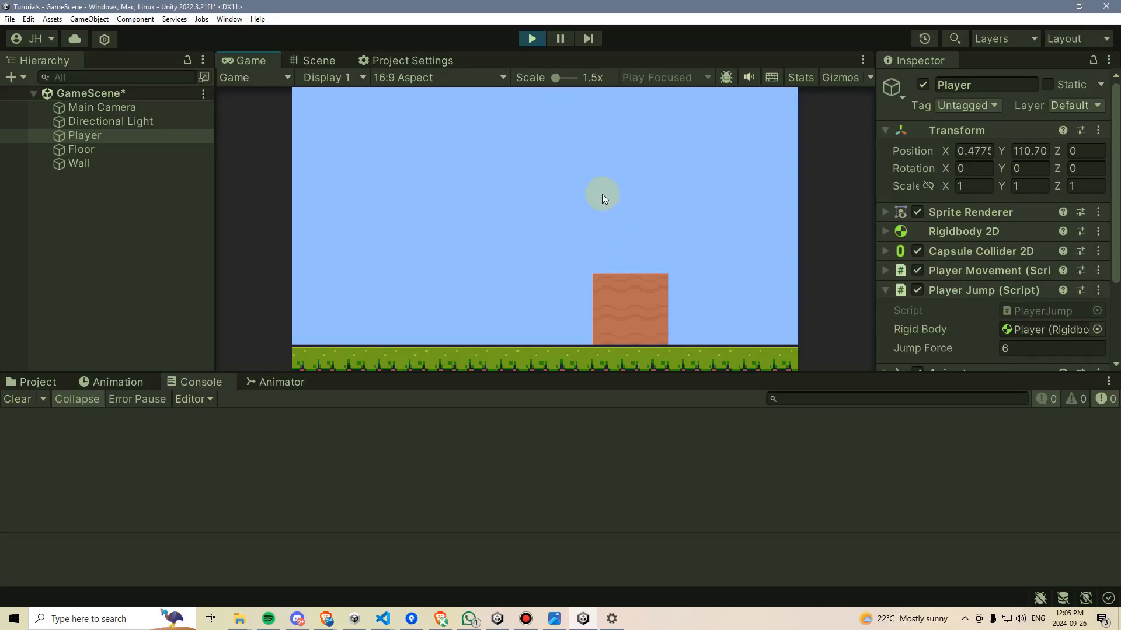
pyautogui.moveTo(513, 215)
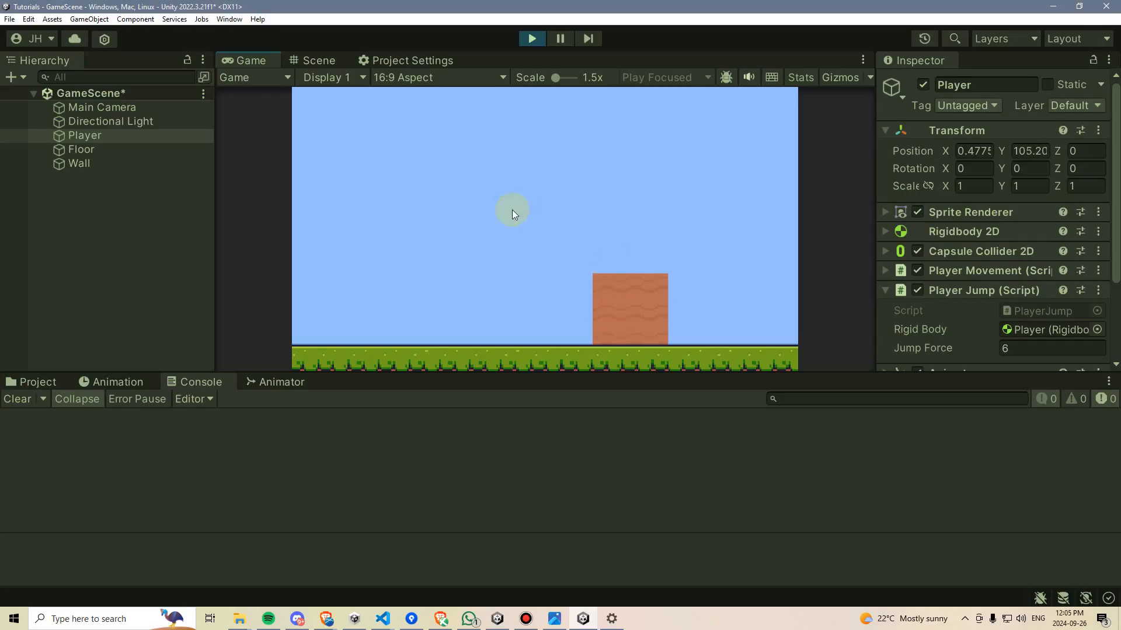